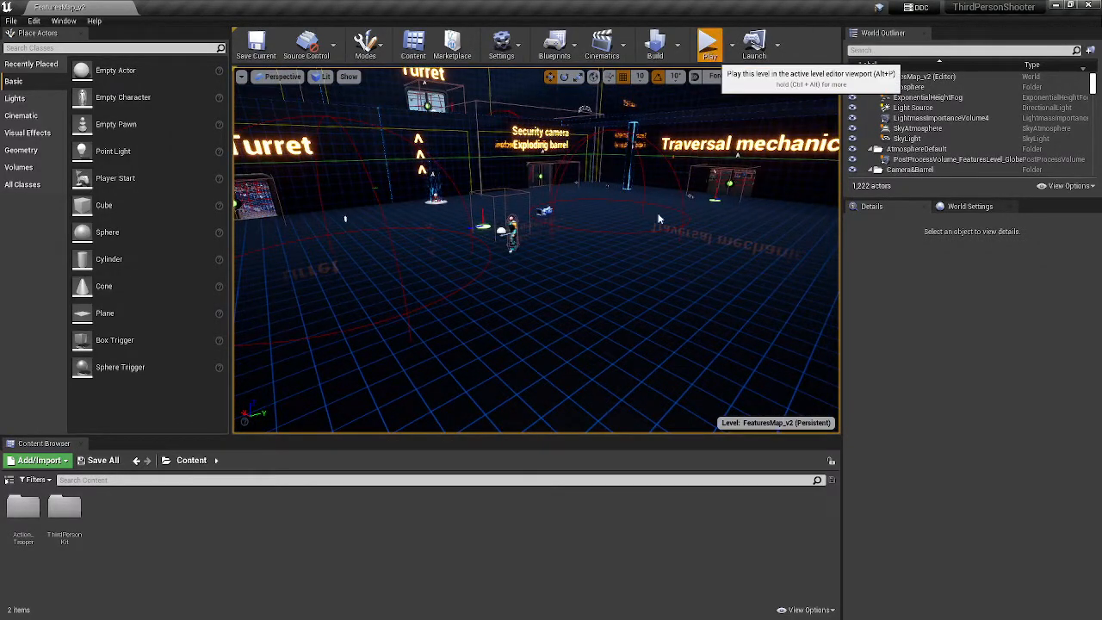
- After a quick test play, open Action_Trooper > Meshes, then ThirdPersonKit and search 'SKM'
click(709, 43)
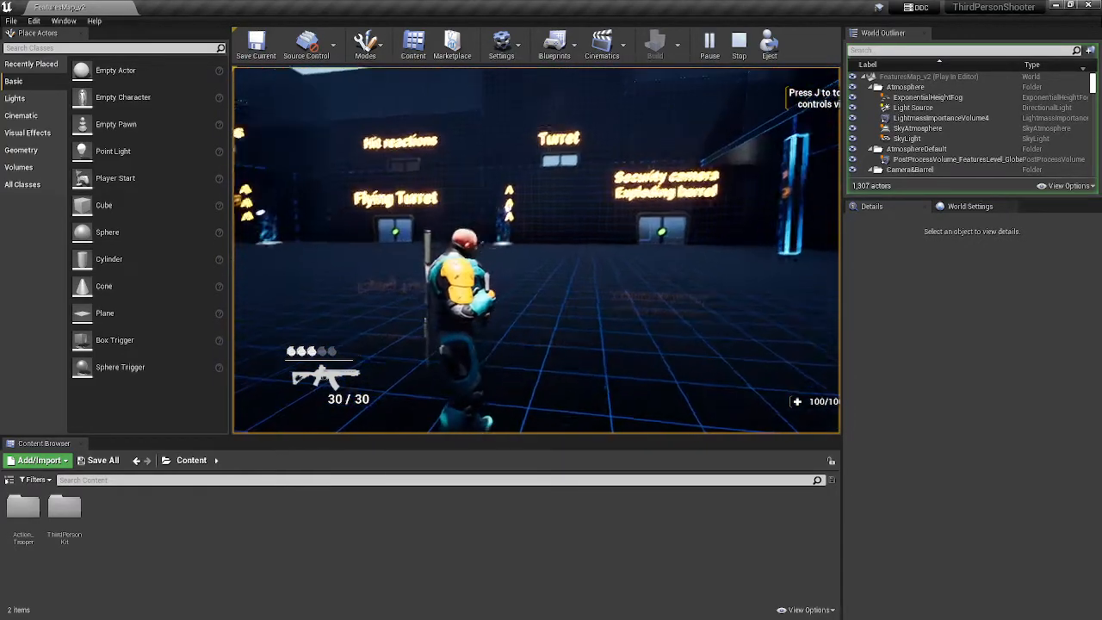
click(738, 43)
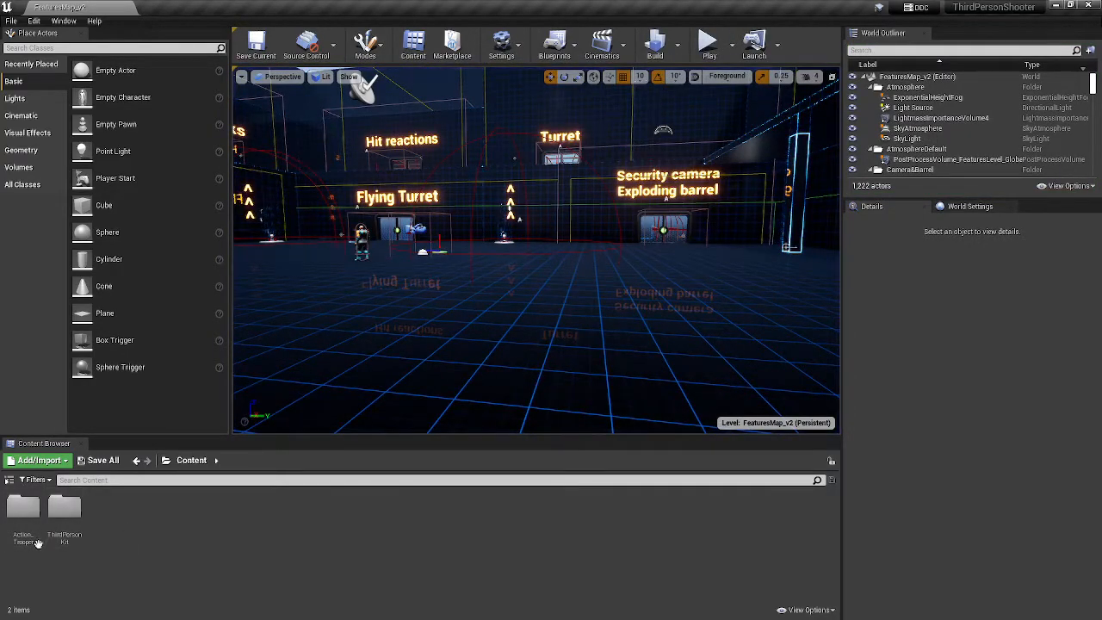
double_click(23, 508)
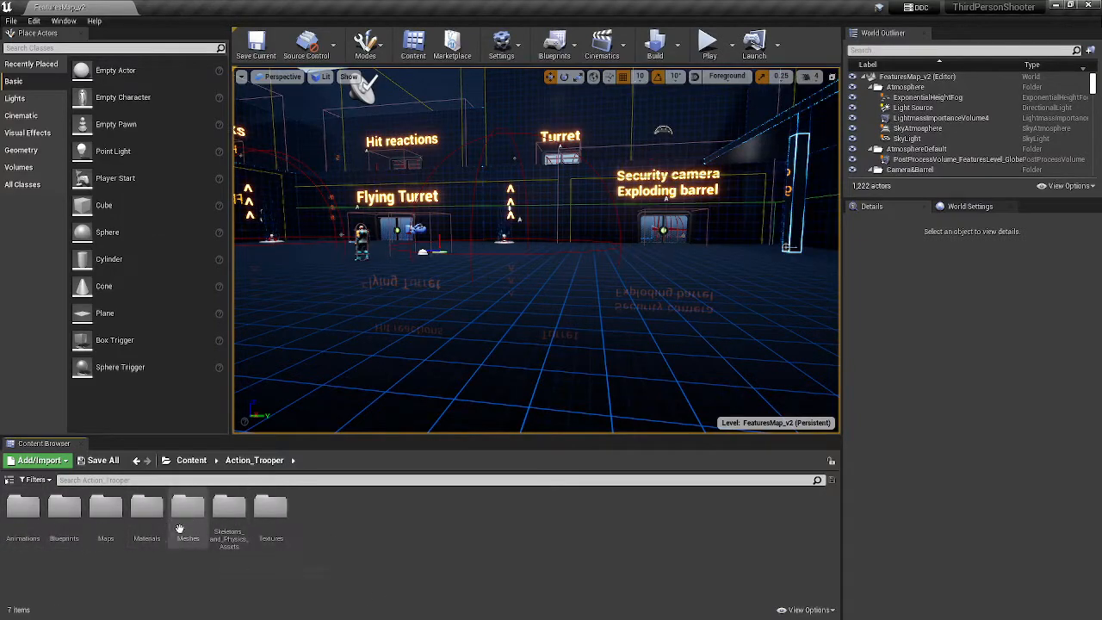
double_click(188, 508)
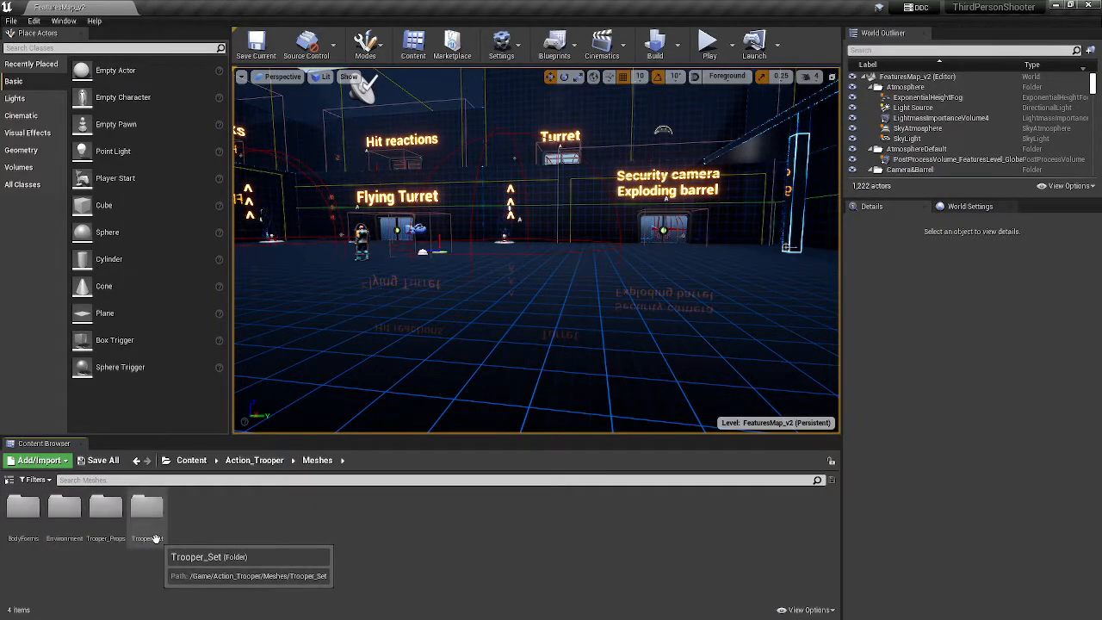
mouse_move(153, 515)
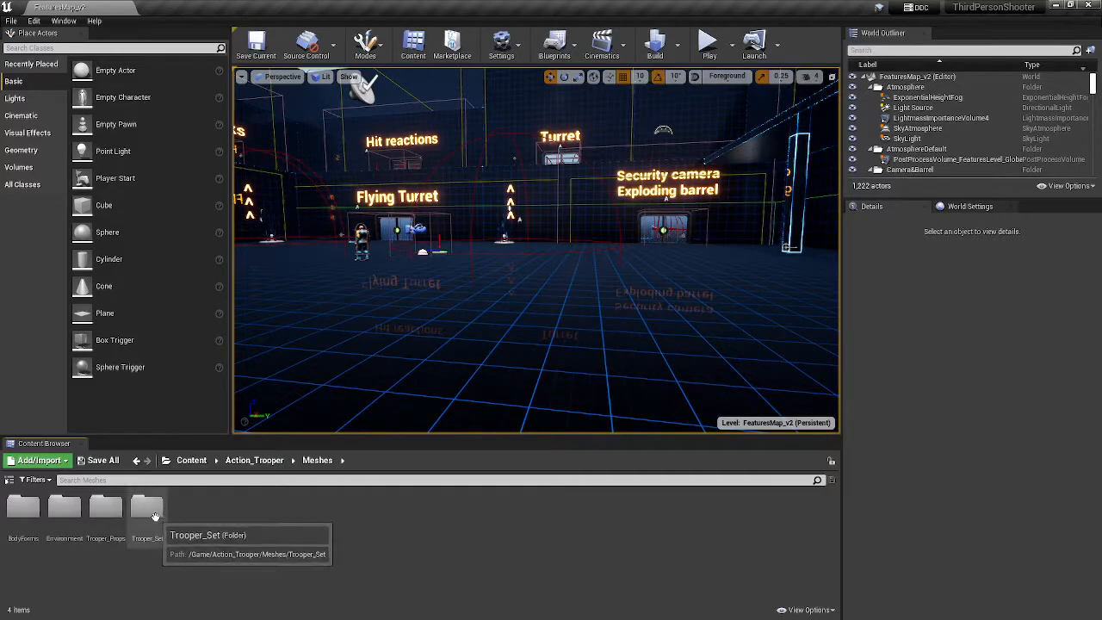
mouse_move(192, 538)
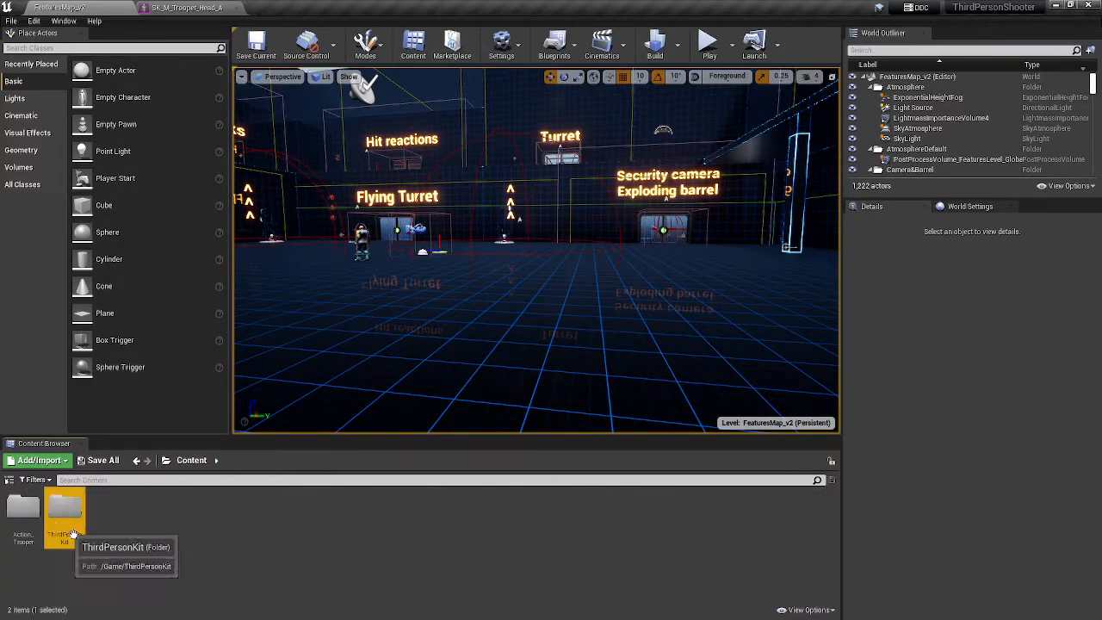
double_click(64, 508)
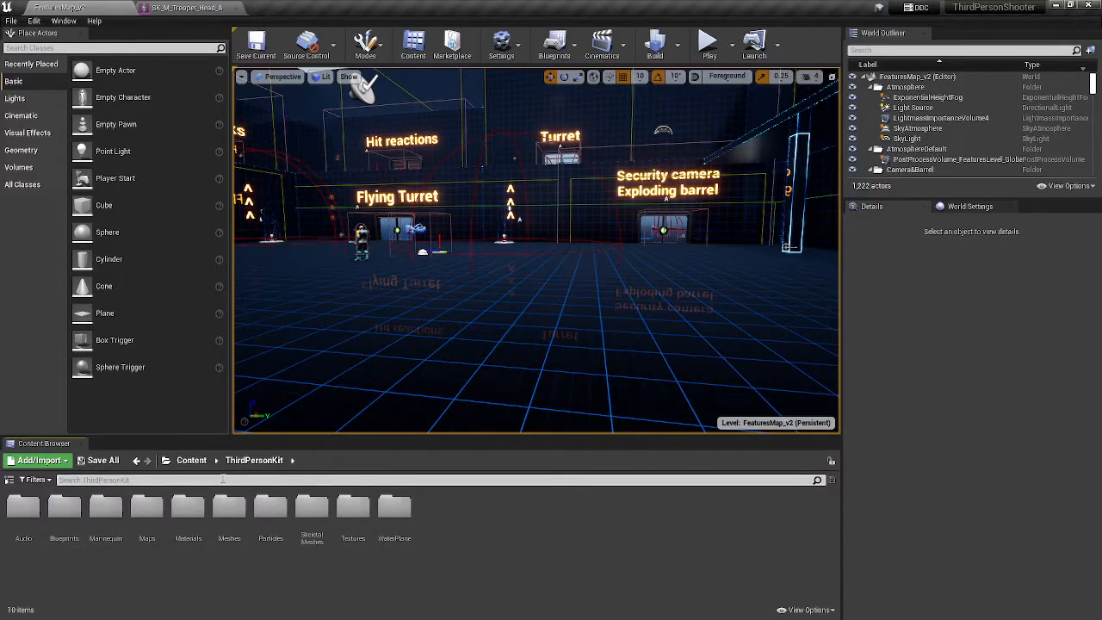
text(SKM)
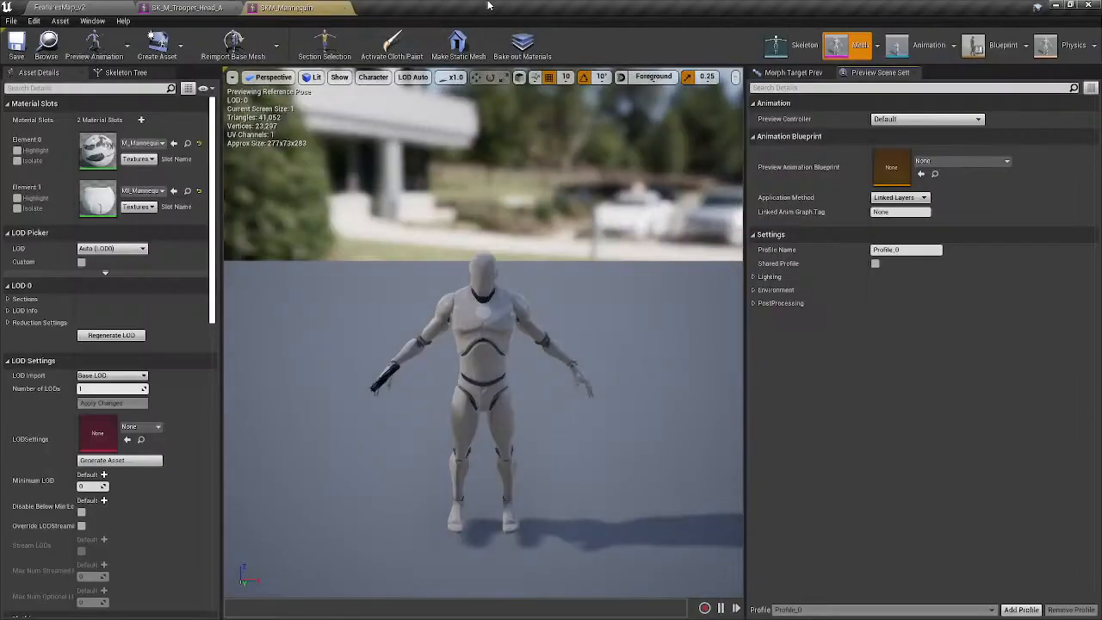
- Bring up the SK_M_Trooper_Head_A editor tab, then click the neighbouring tab
click(187, 8)
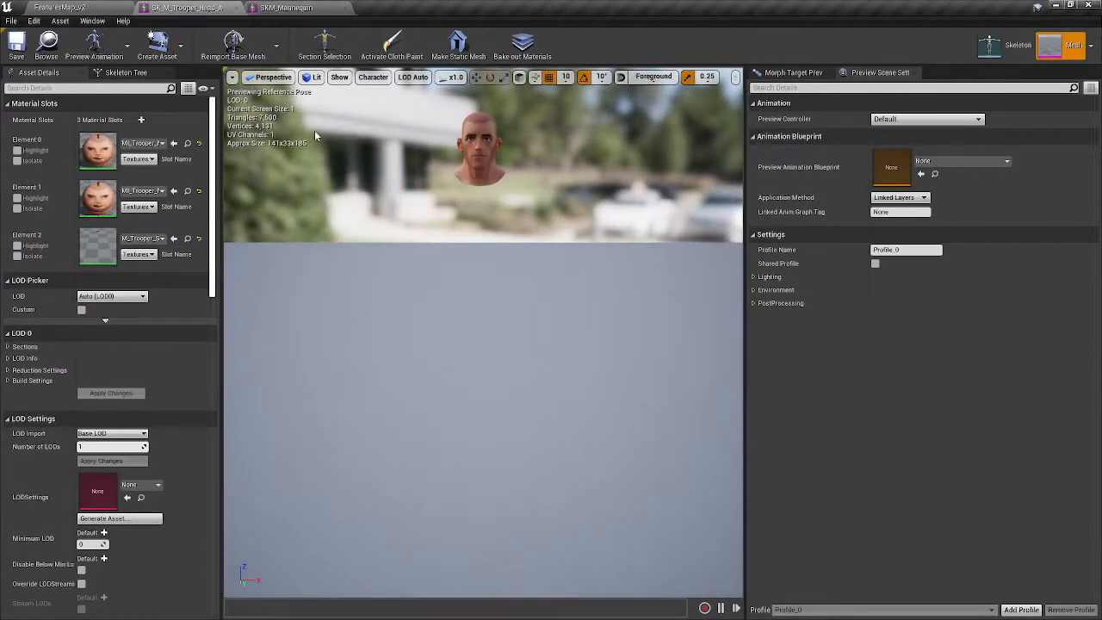
click(60, 8)
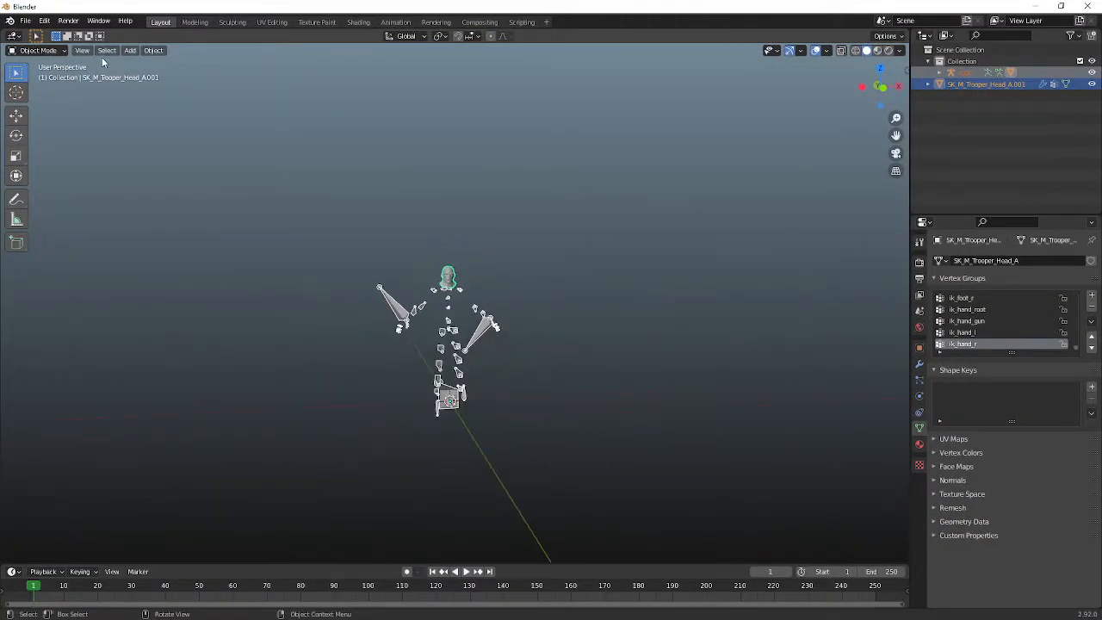
- Re-import the trooper head FBX and move the new armature about 3.6 m along X
click(25, 20)
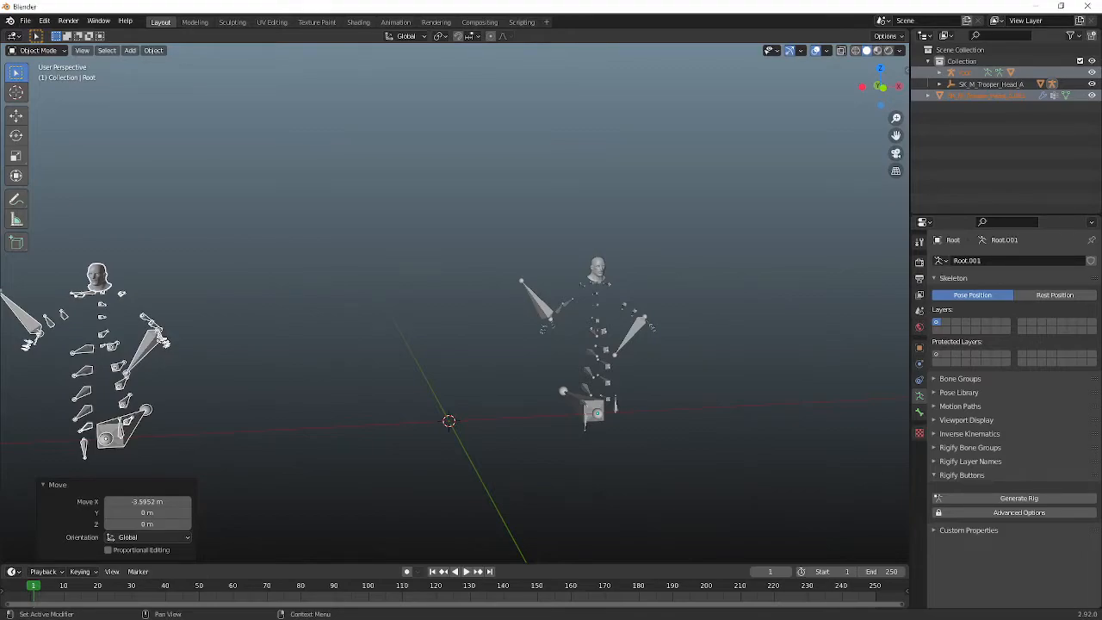
- Append SKM_Mannequin and its Root armature from another blend file
click(25, 19)
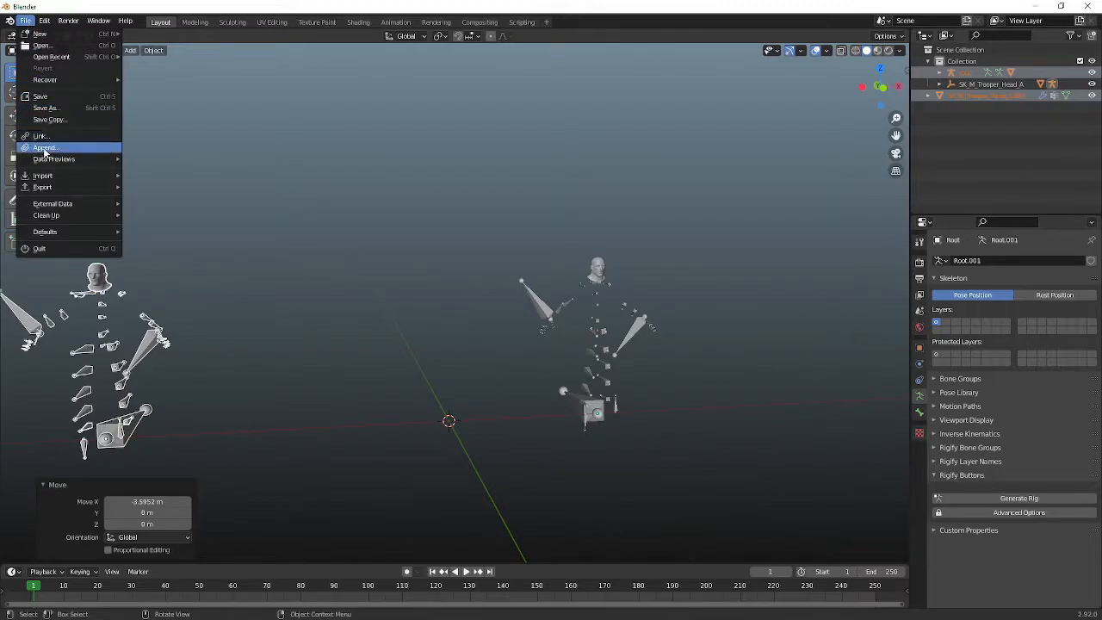
click(26, 20)
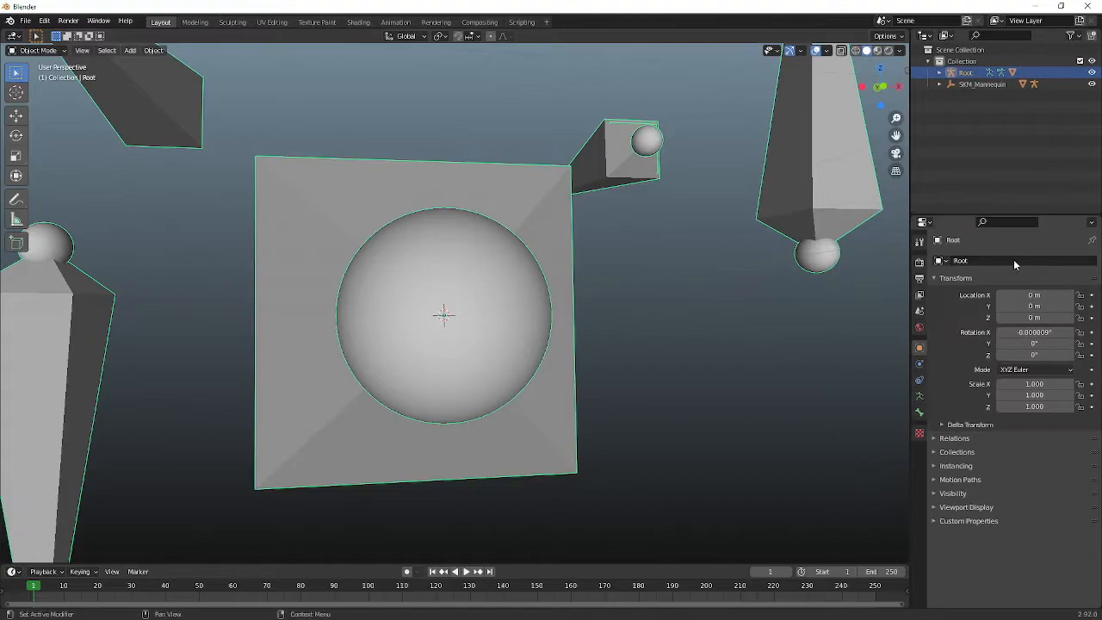
- Set the Root armature scale to 0.01 and import the trooper head FBX beside it
click(1033, 383)
text(0.010)
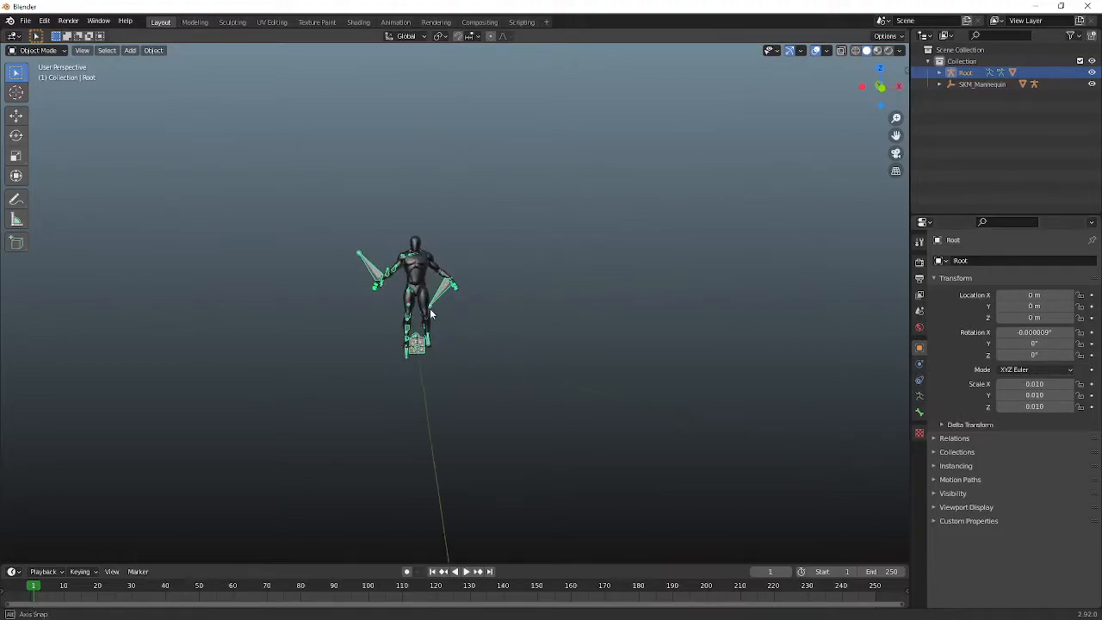
drag(417, 293, 598, 293)
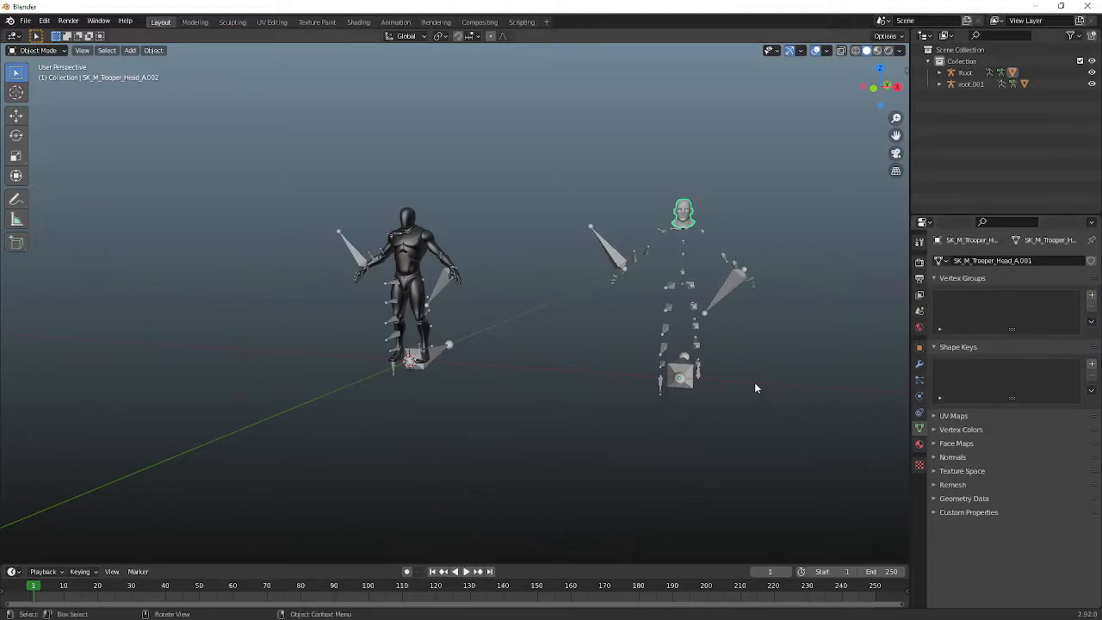
- Clear the trooper head mesh's parent, keeping transform, and place it at the origin at 0.01 scale
click(682, 211)
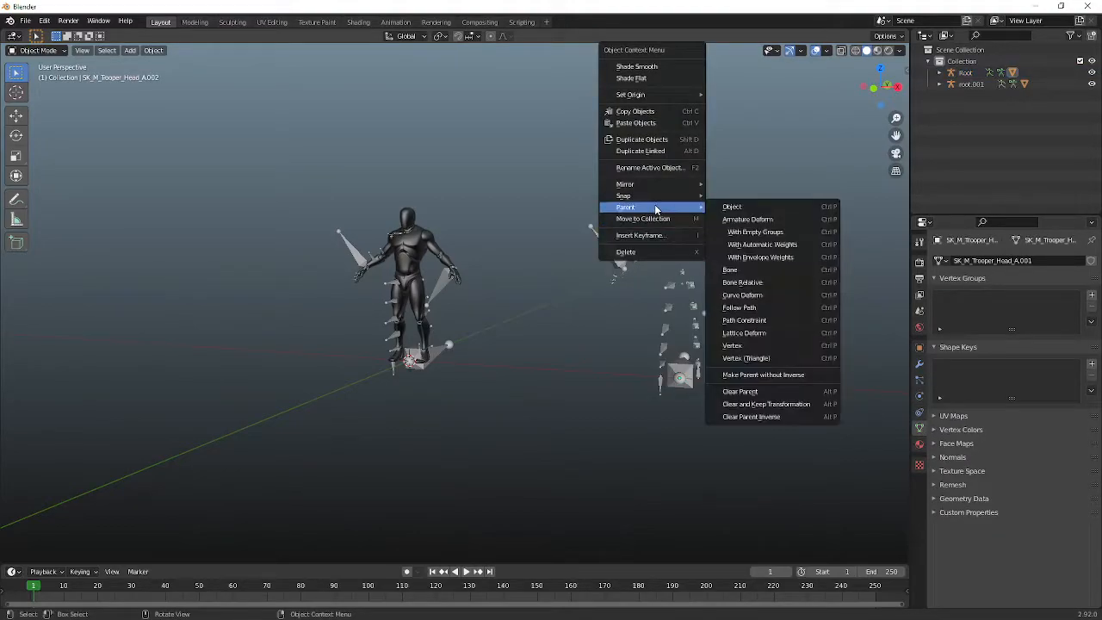
click(739, 391)
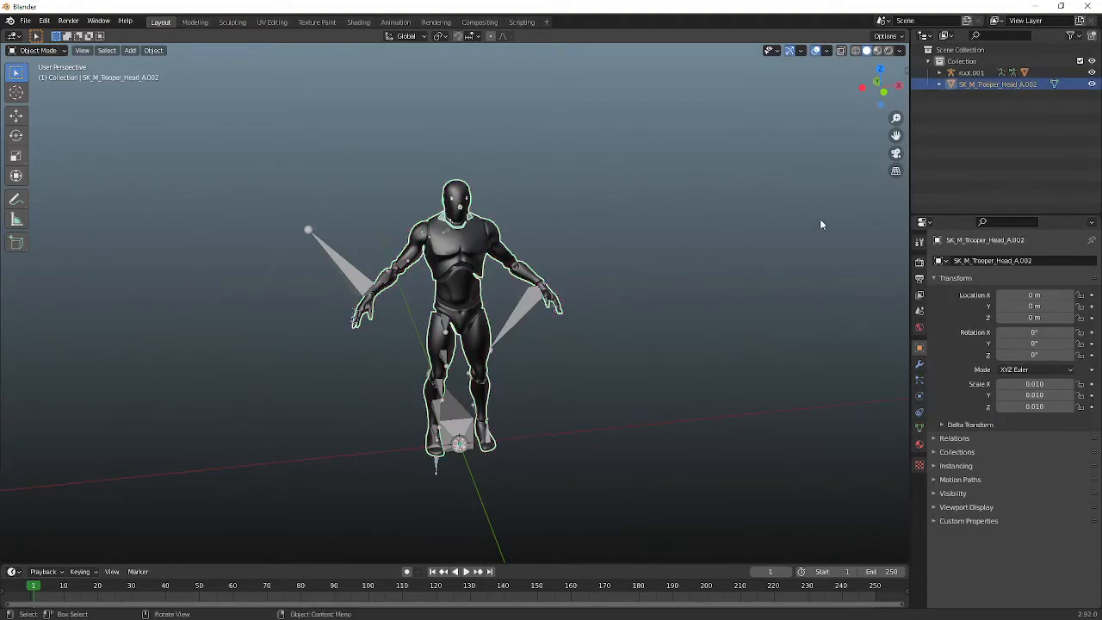
- In Weight Paint mode, transfer vertex groups by name using Nearest Face Interpolated
click(38, 50)
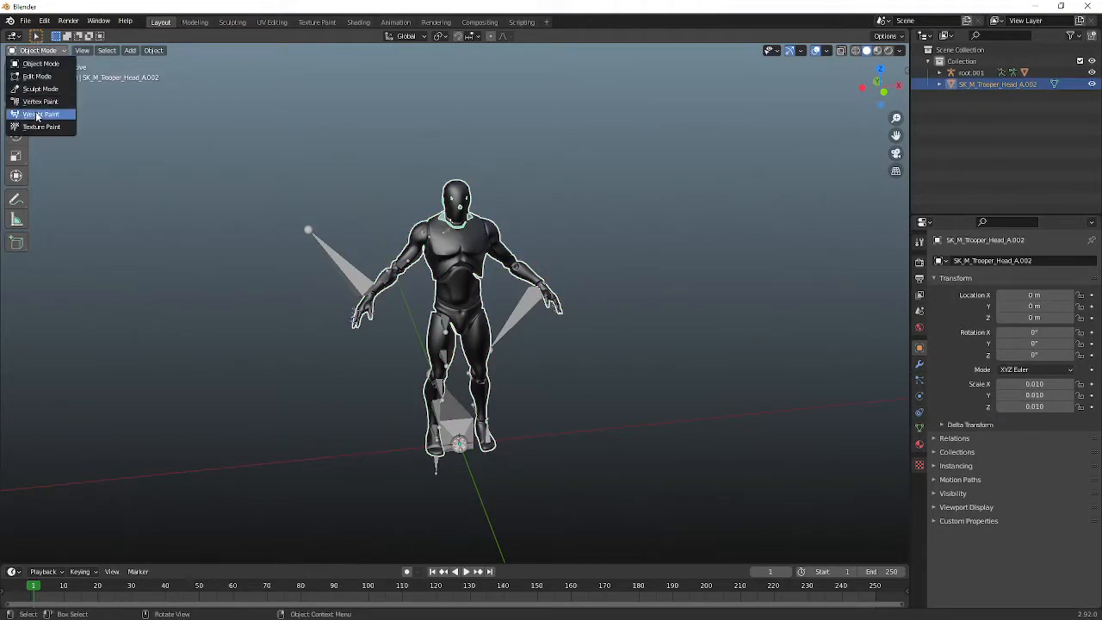
click(40, 114)
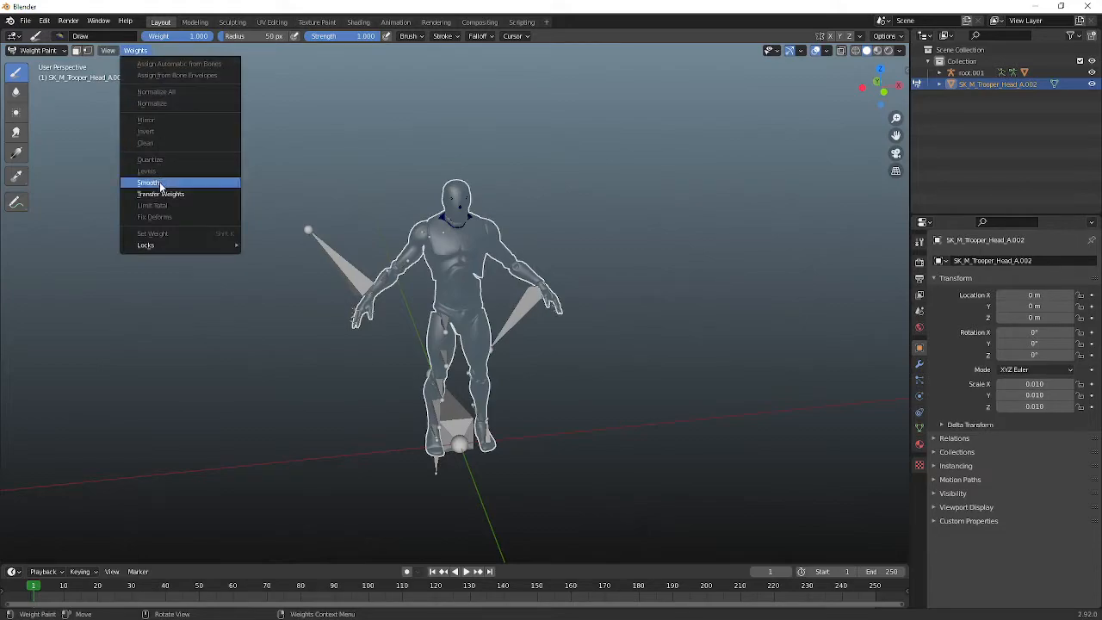
click(161, 194)
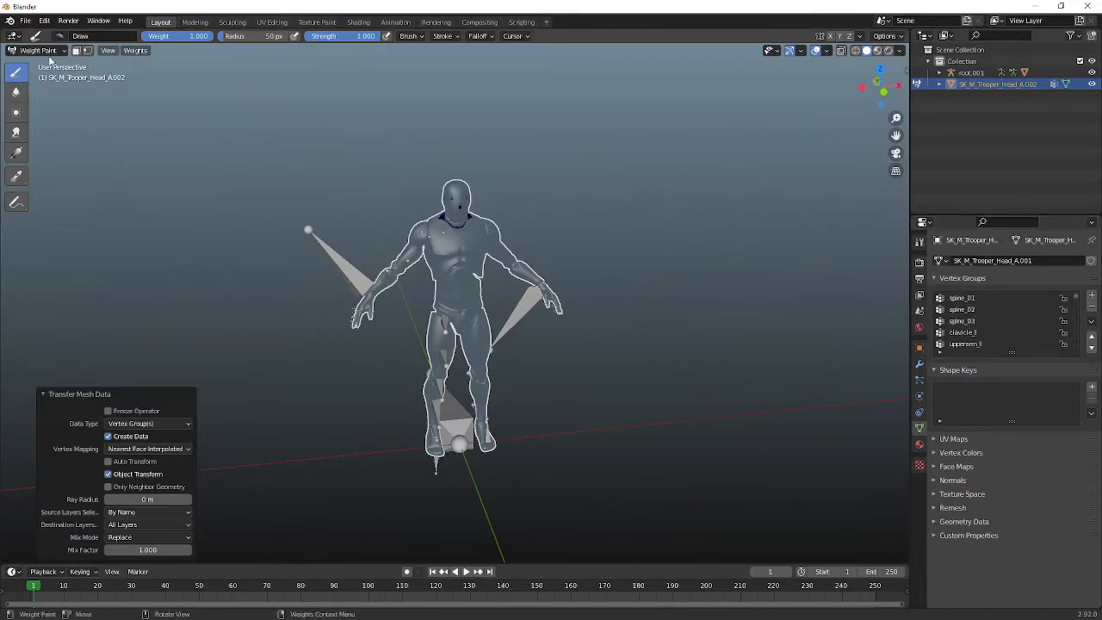
click(38, 50)
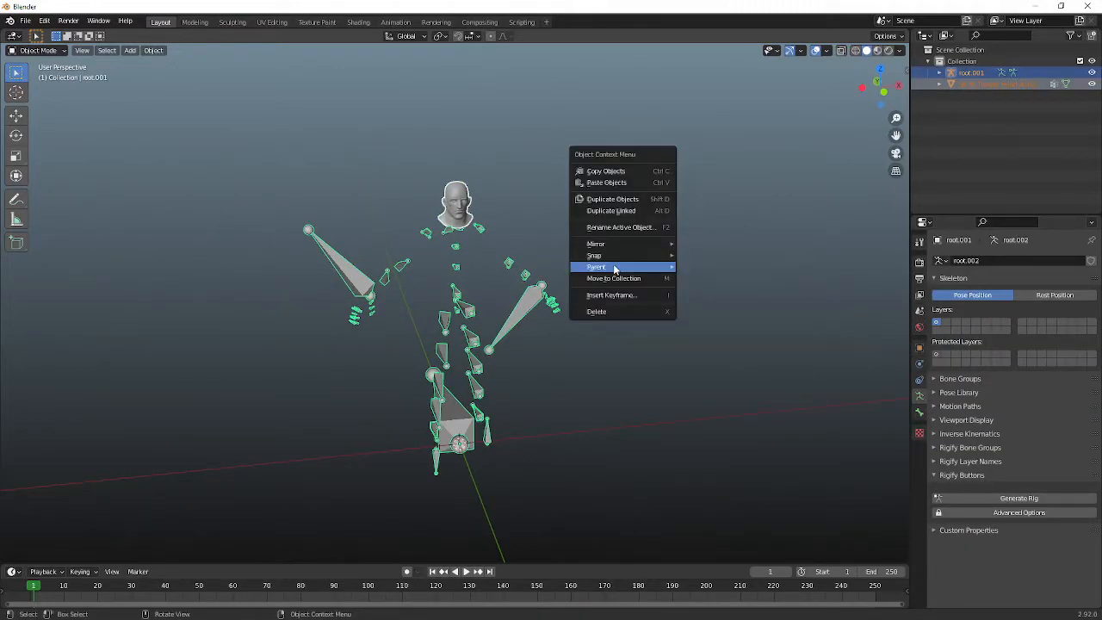
- Parent the trooper head to root.001 with automatic weights and unlink the leftover object
click(627, 259)
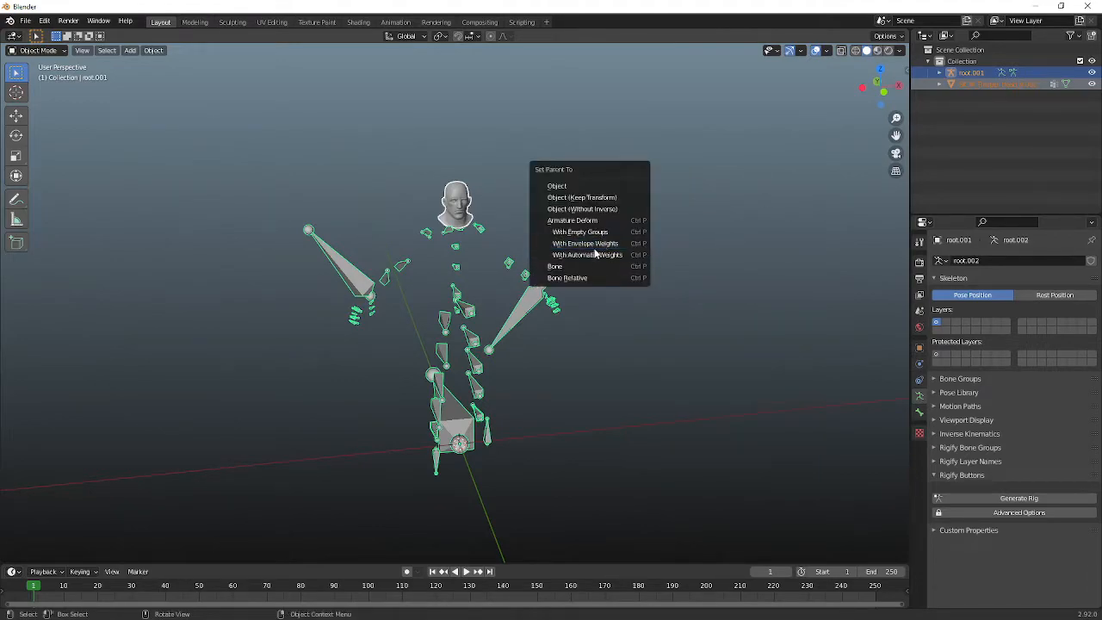
click(586, 255)
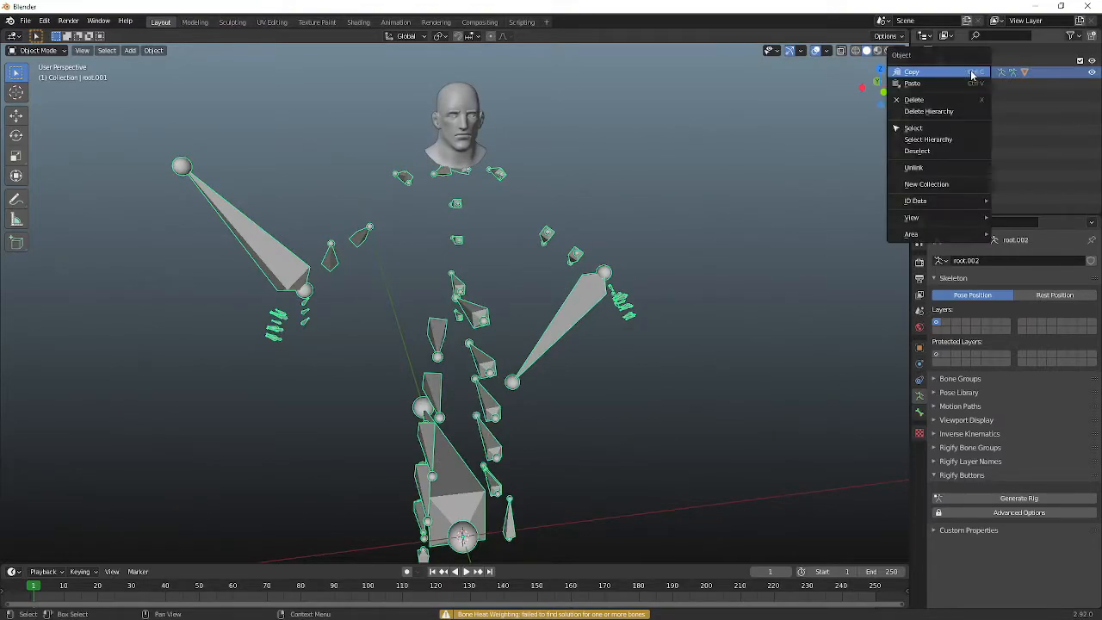
mouse_move(912, 167)
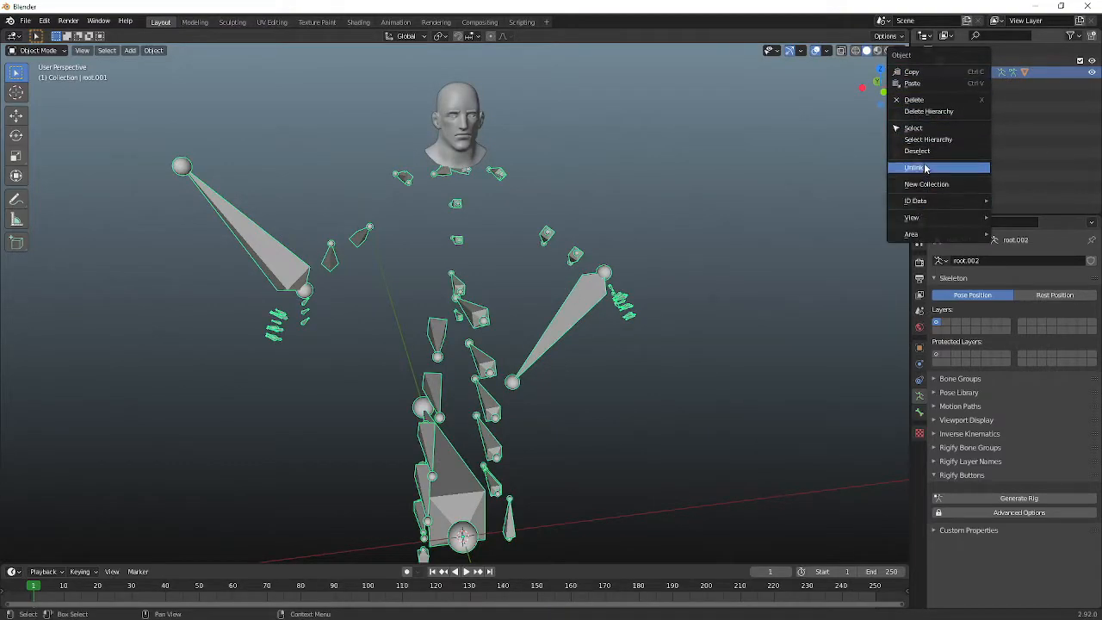
click(913, 167)
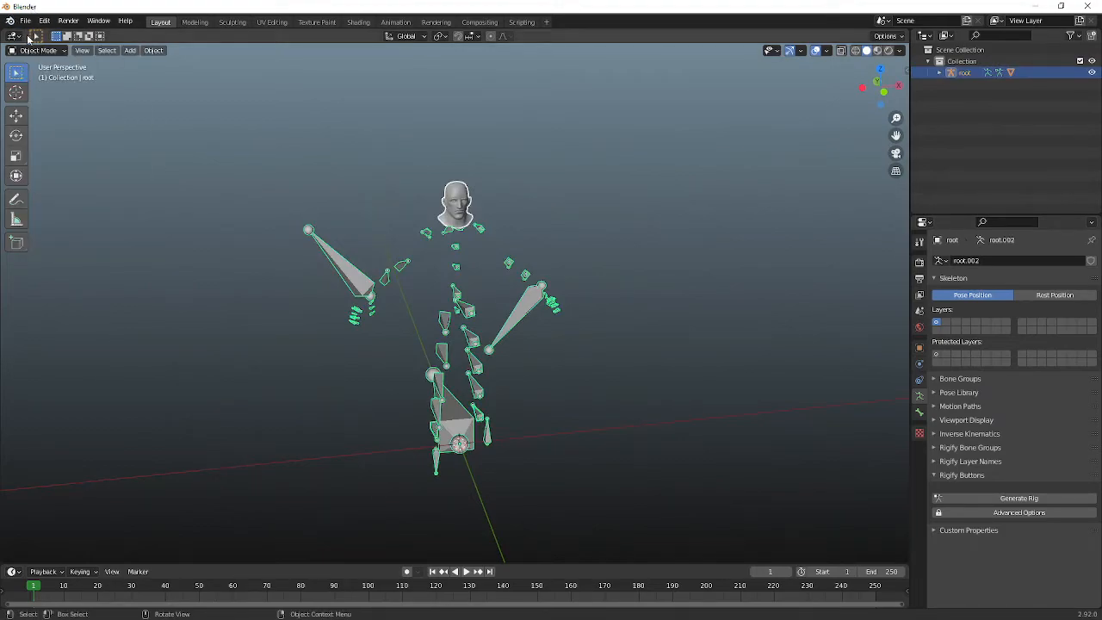
- Export the selected rig and head as FBX to the Desktop with transform and smoothing settings
click(25, 20)
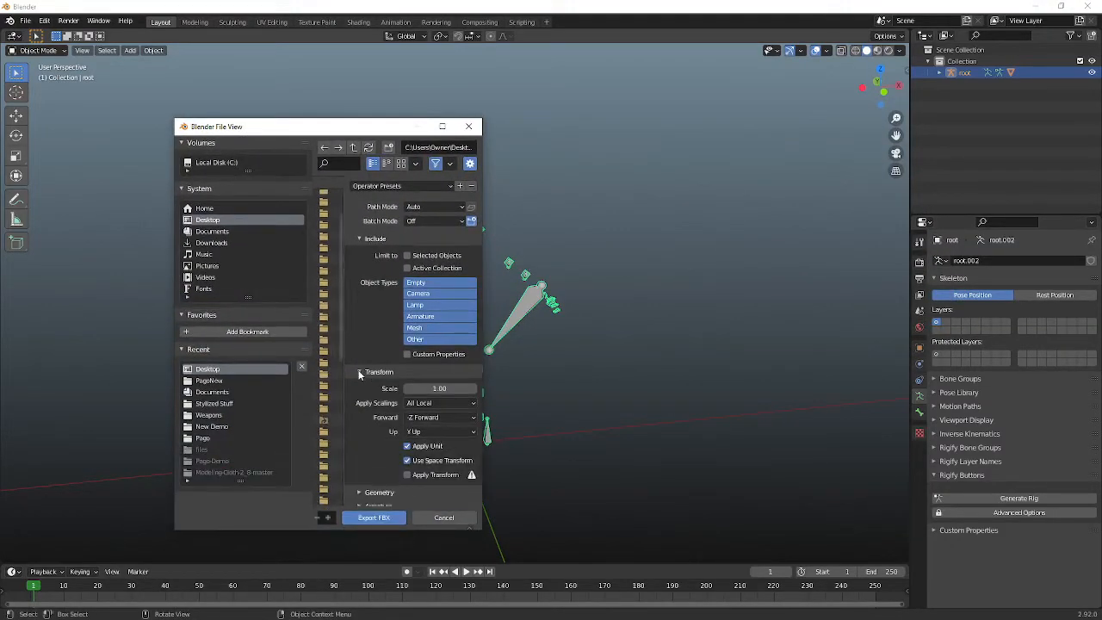
click(407, 255)
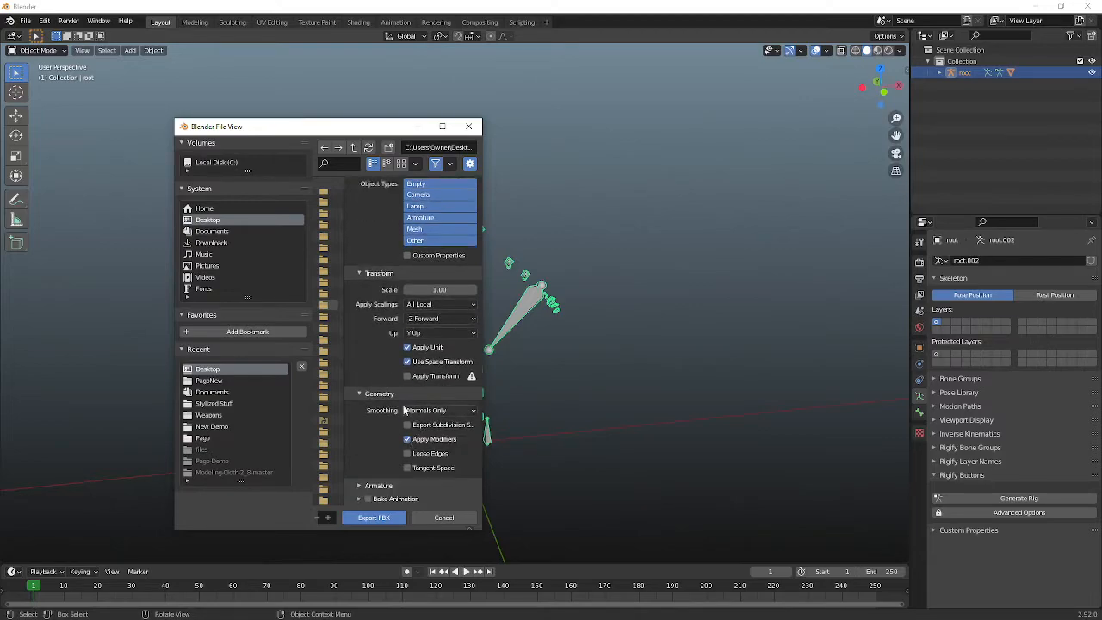
click(439, 410)
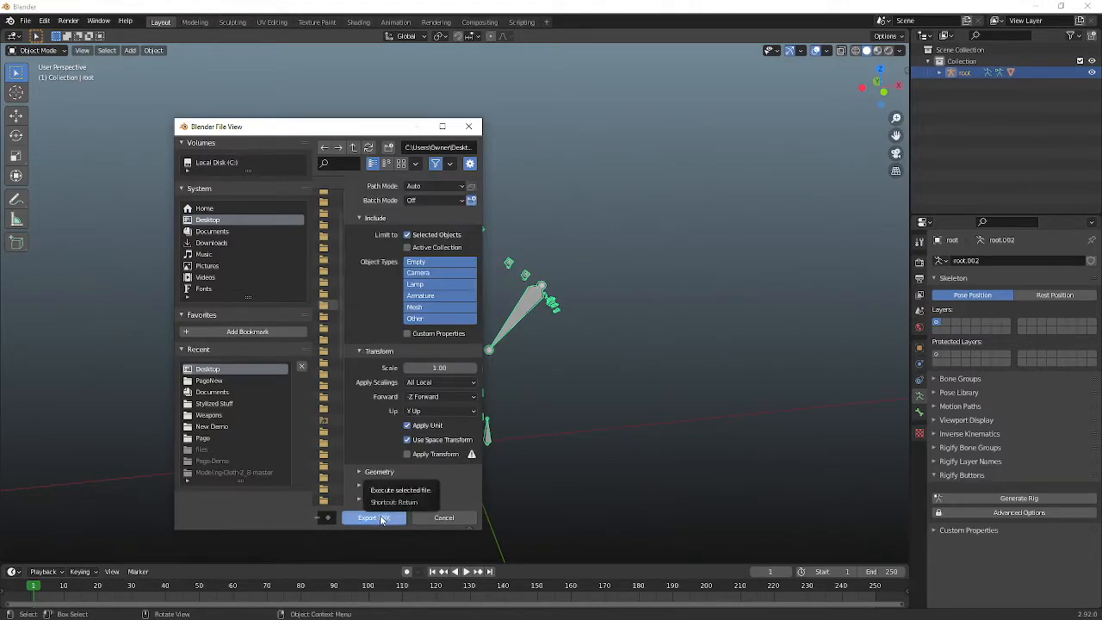
click(366, 517)
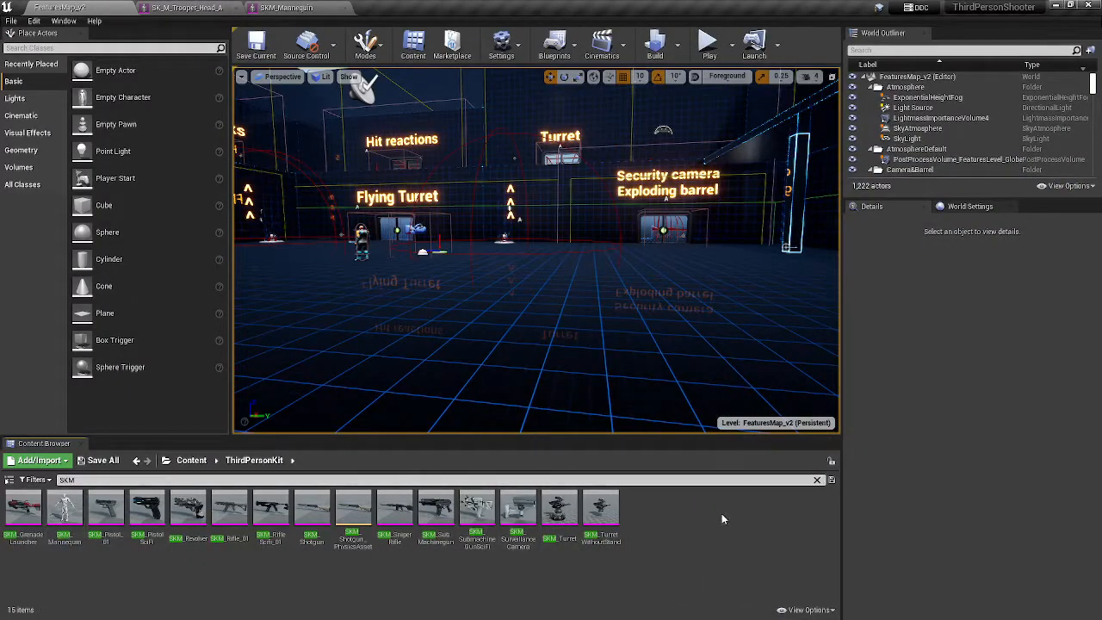
- Go to Content > Action_Trooper > Skeletons_and_Physics_Assets and import the exported FBX there
click(136, 459)
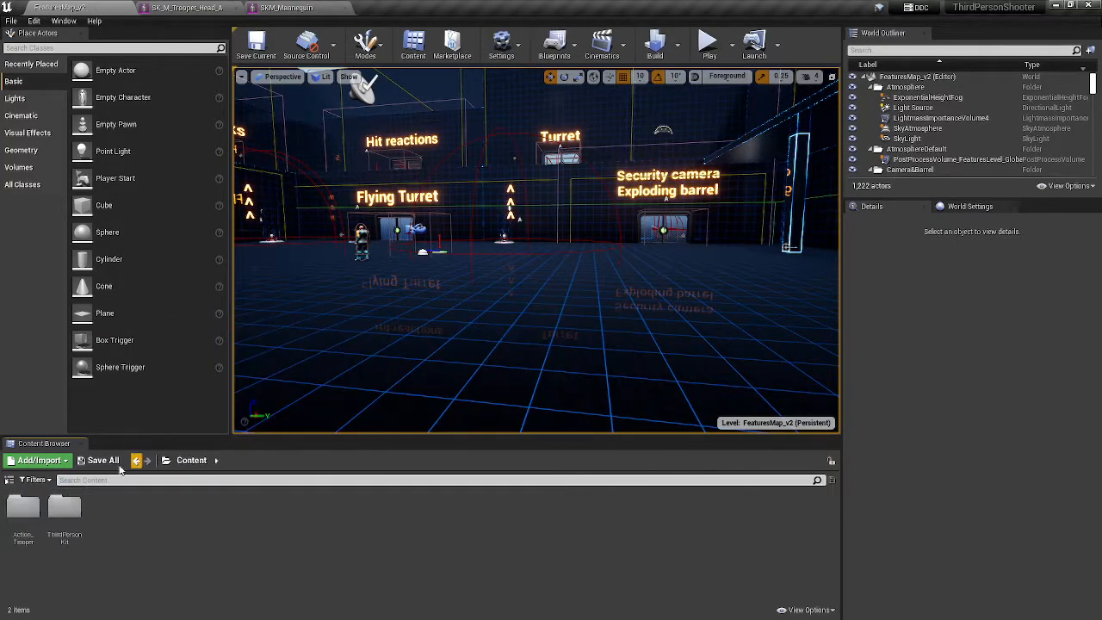
click(22, 508)
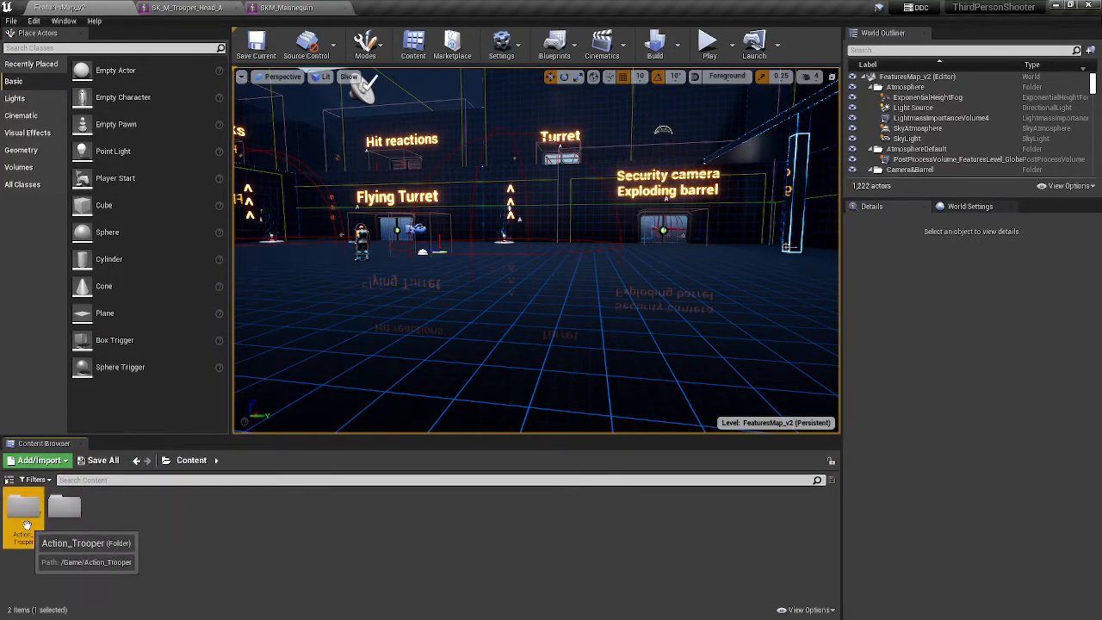
double_click(23, 507)
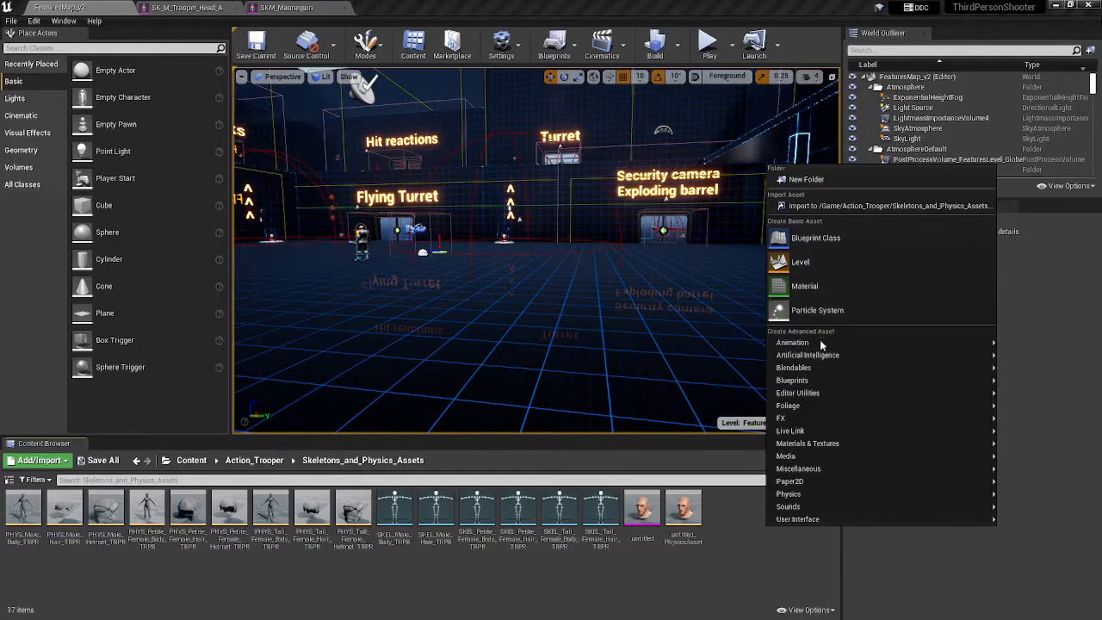
click(891, 206)
text(S)
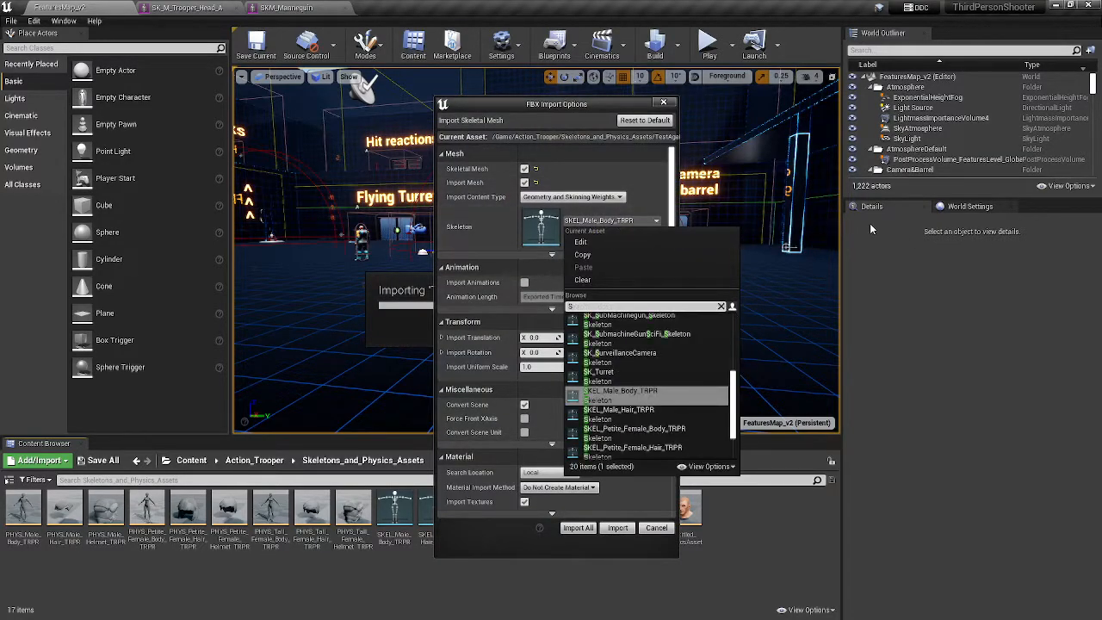
- Import the head FBX using SK_Mannequin as its skeleton and close the import log
text(KM)
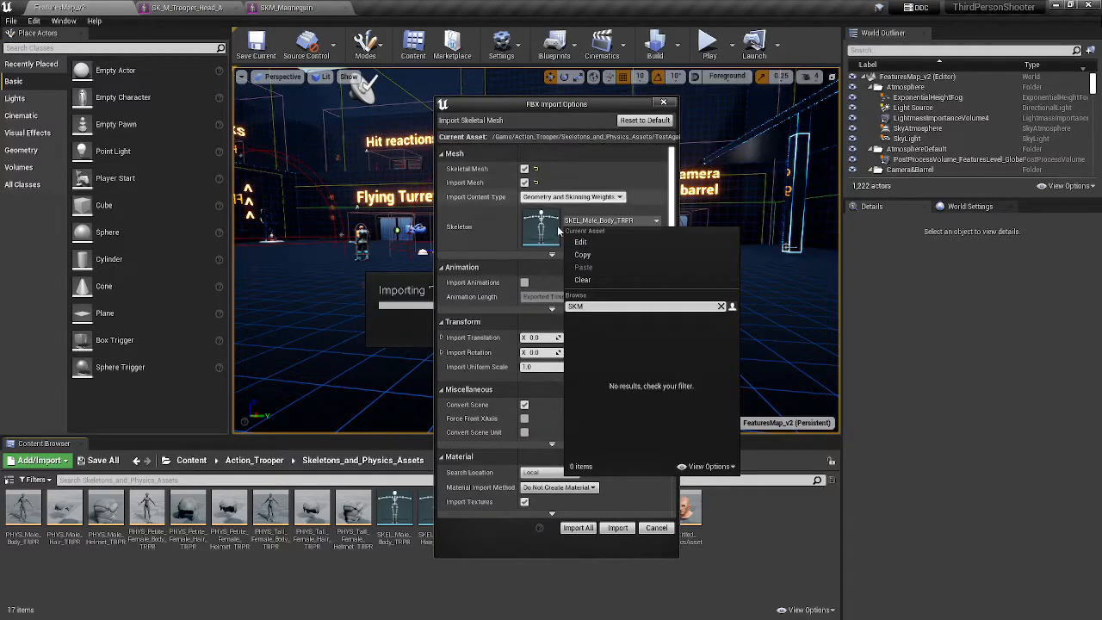
mouse_move(506, 239)
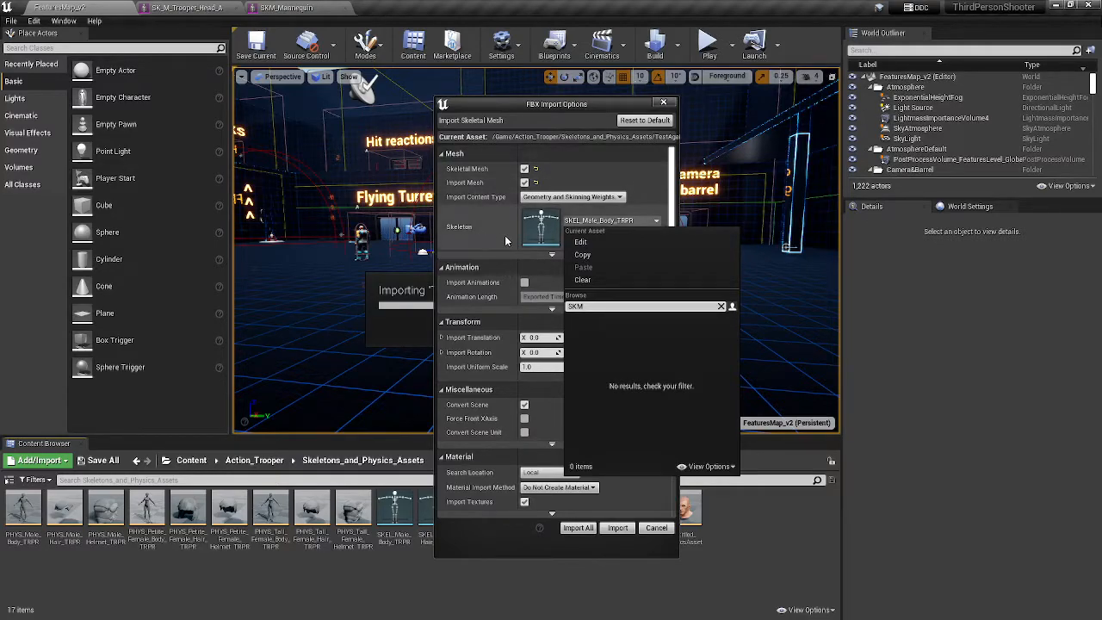
click(721, 306)
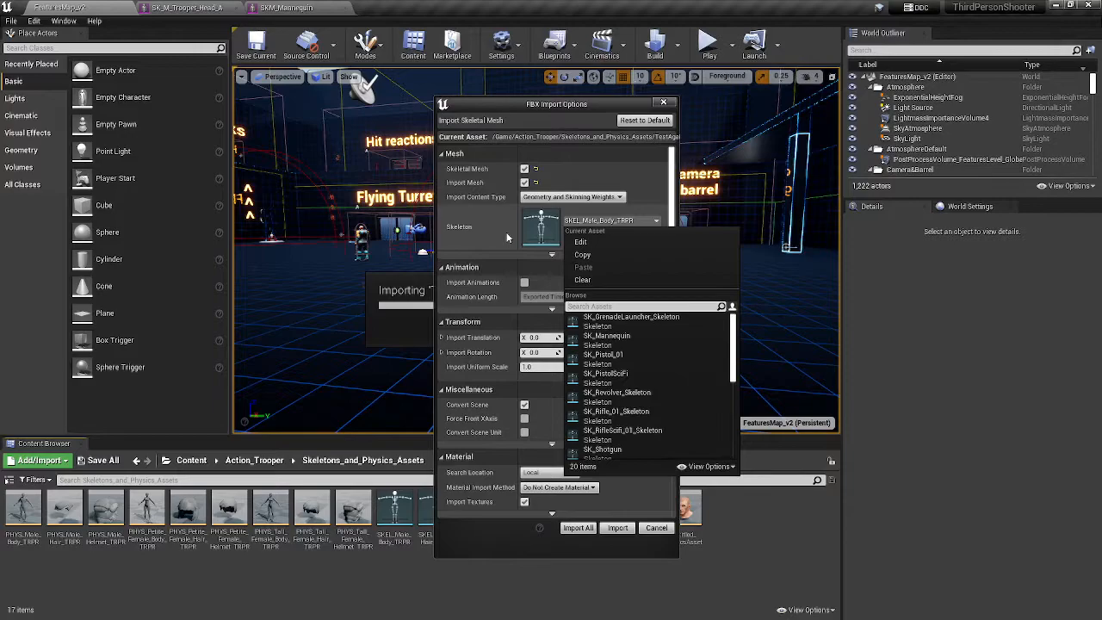
text(SK)
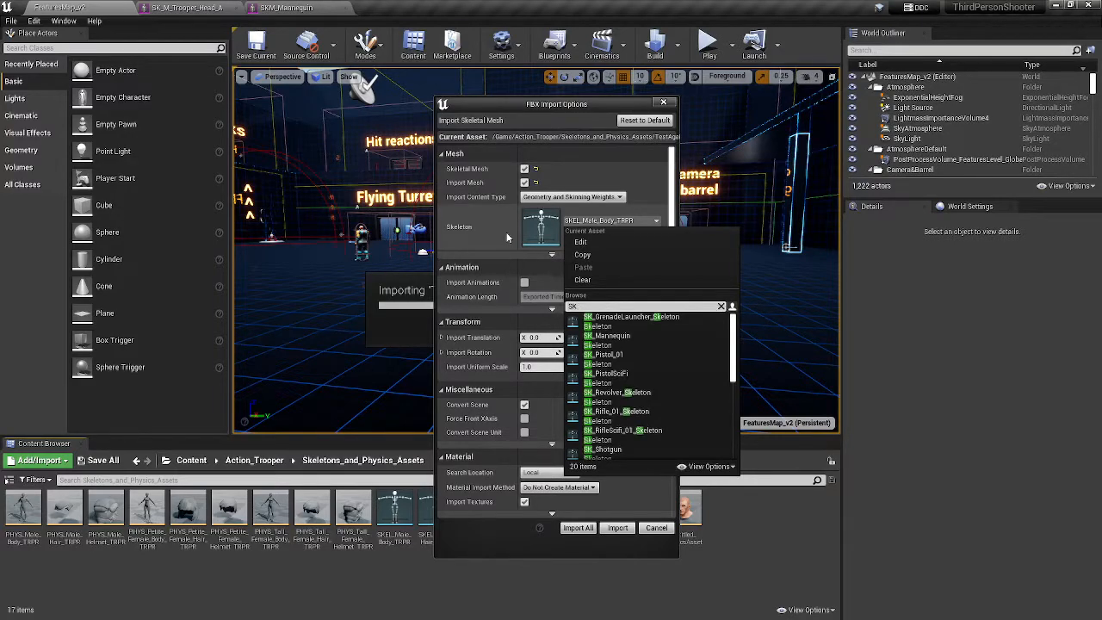
click(609, 336)
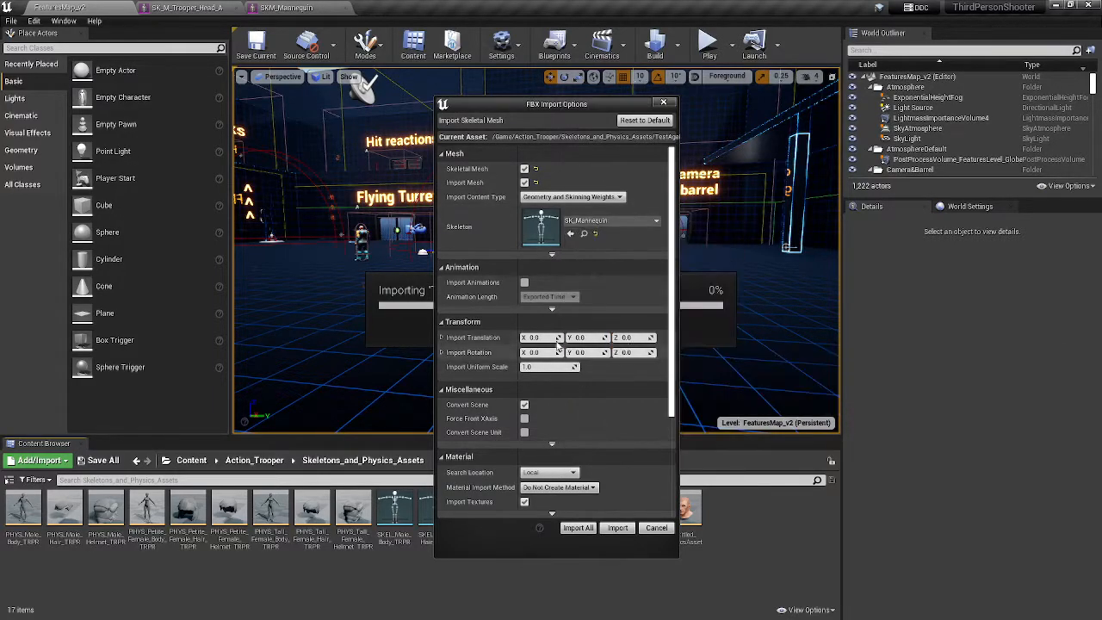
scroll(down, 3)
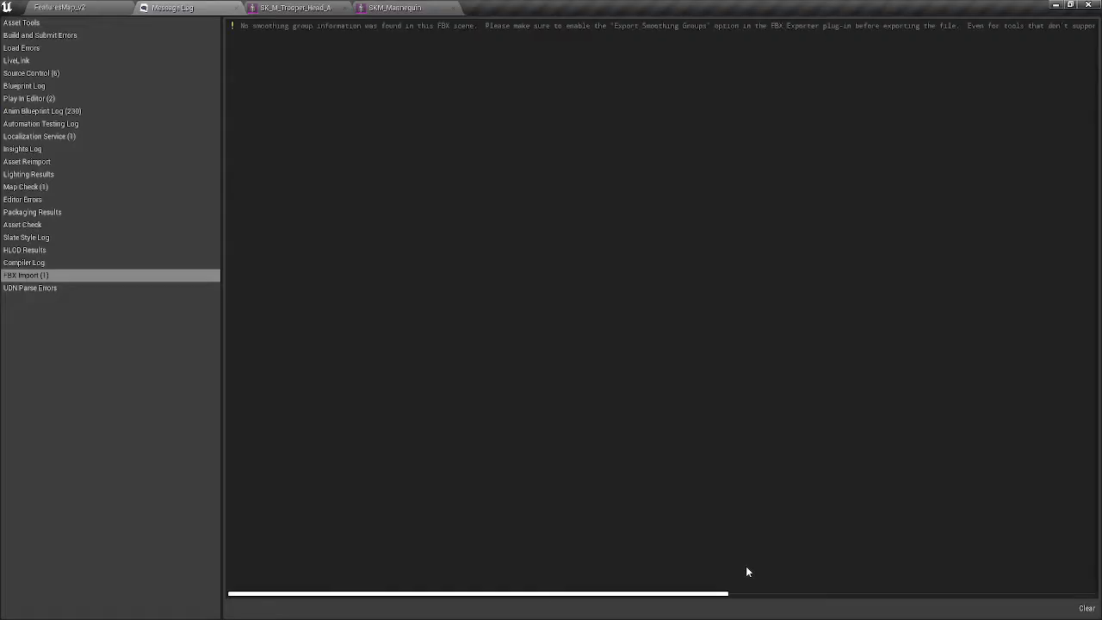
mouse_move(232, 13)
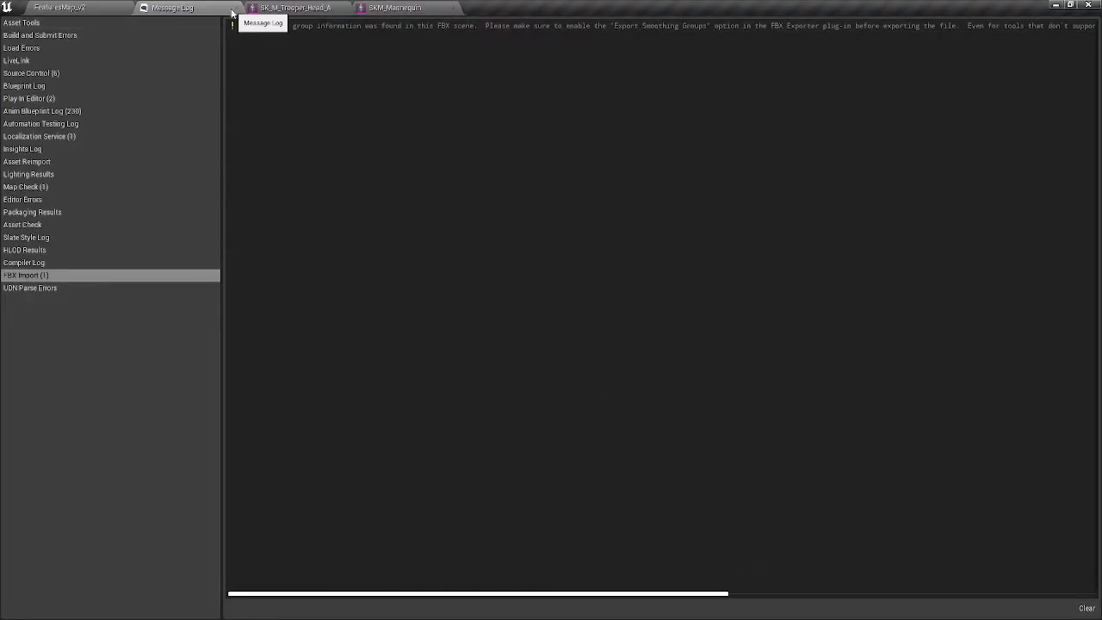
click(58, 7)
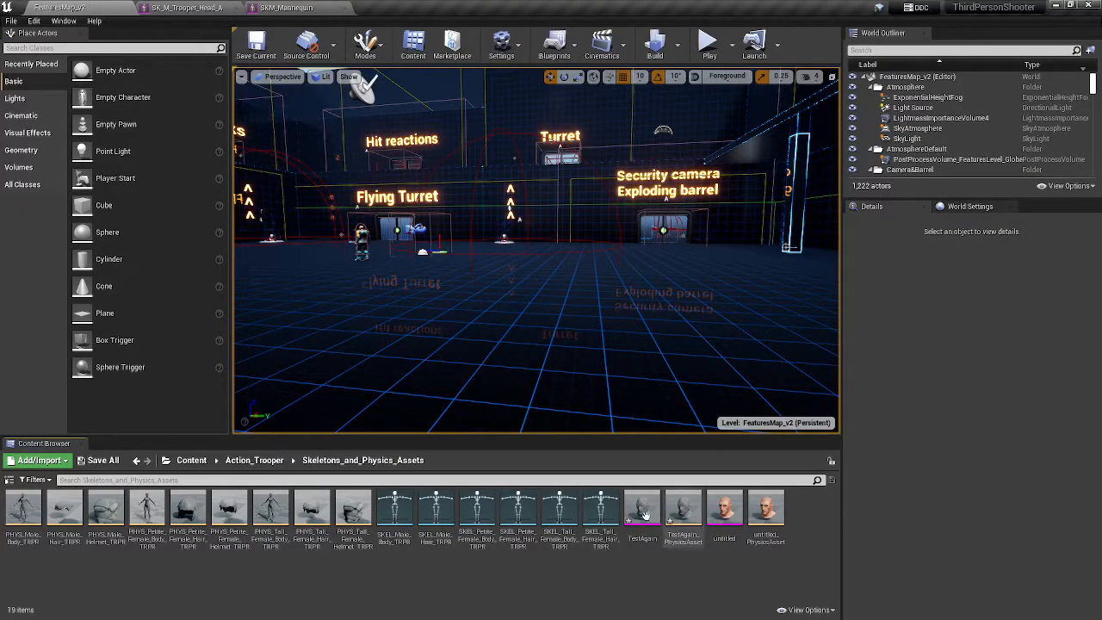
- Open the imported TestAgain mesh in the Skeletal Mesh editor, then return to the main editor
click(641, 508)
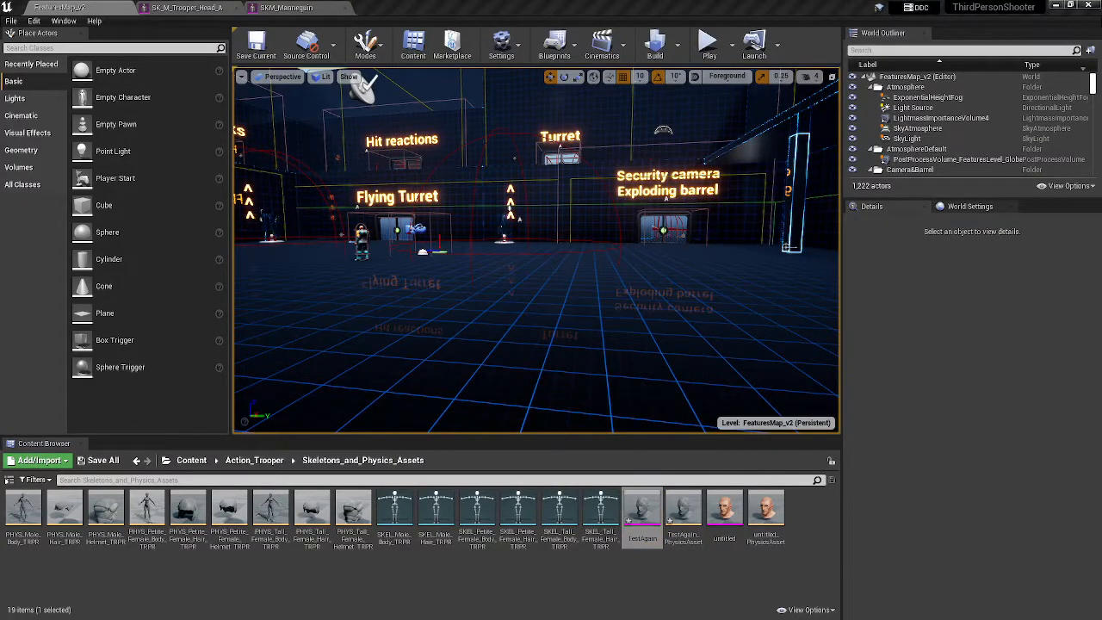
double_click(642, 506)
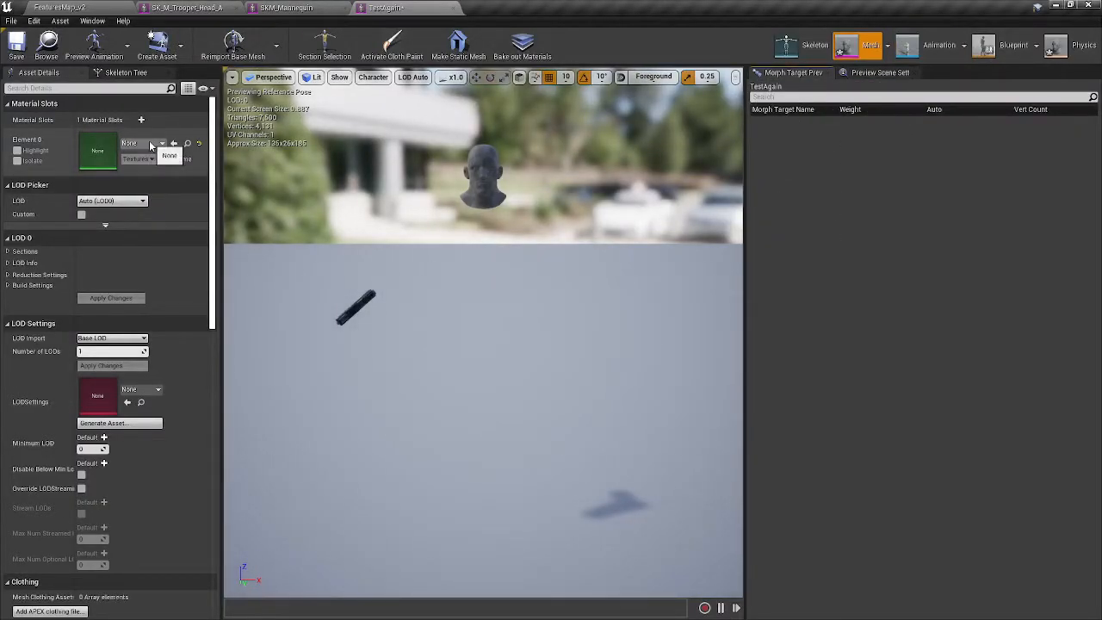
click(286, 8)
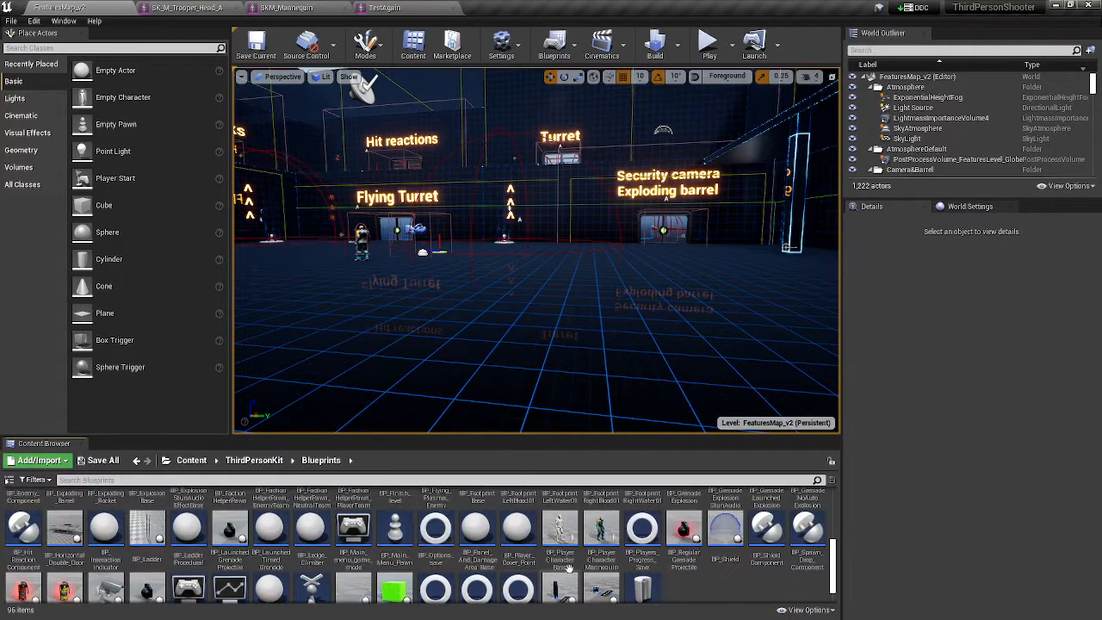
- Open BP_PlayerCharacterMannequin and view its Construction Script with Set Master Pose Component
click(602, 528)
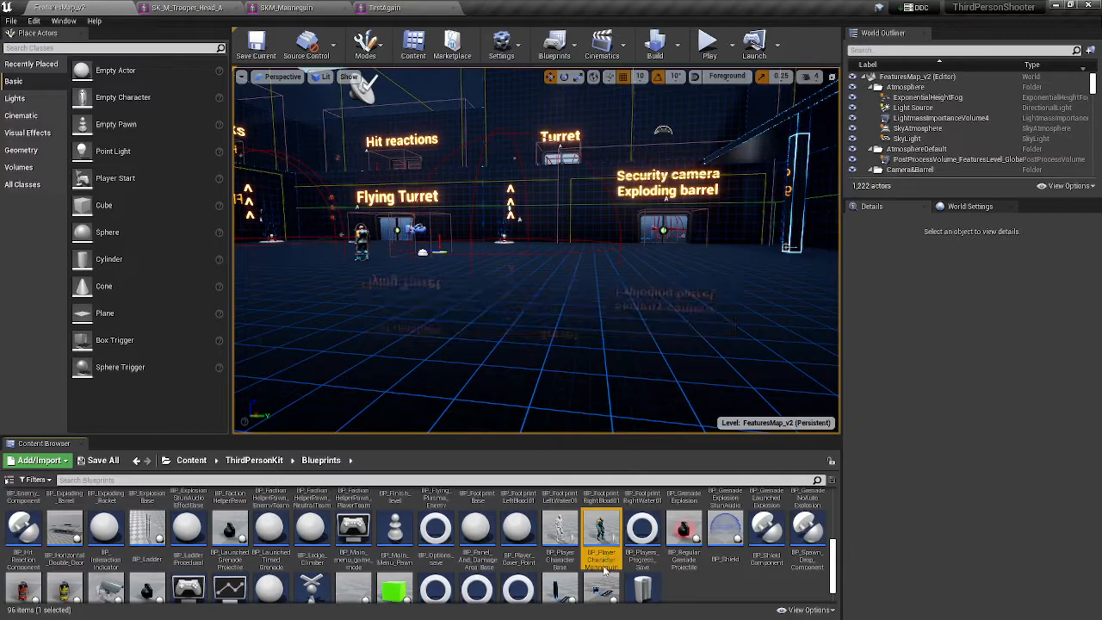
double_click(602, 527)
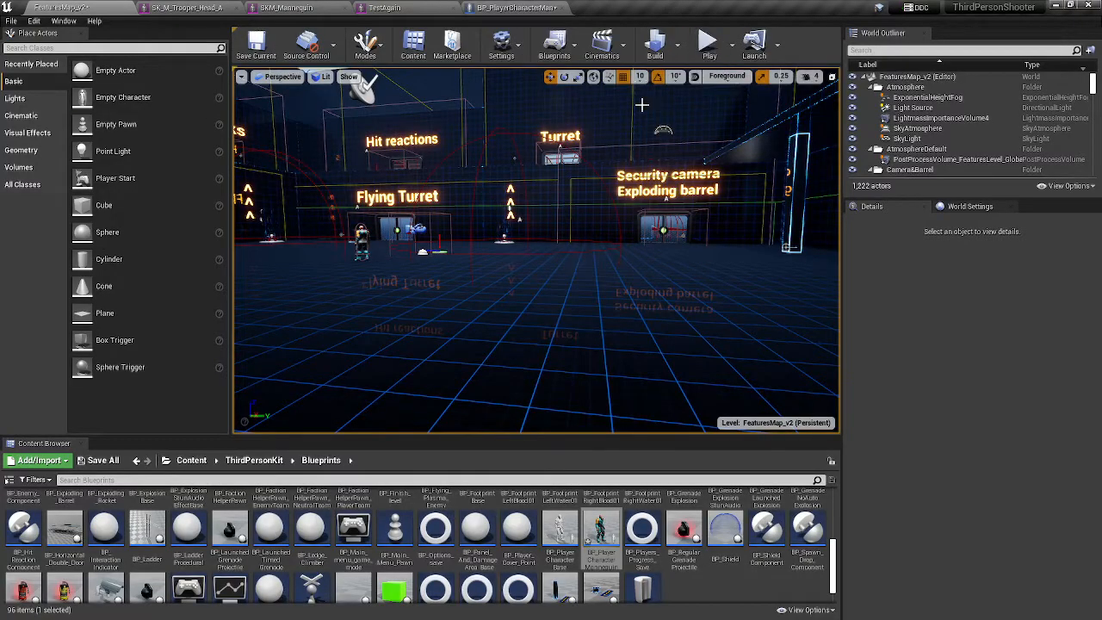
click(181, 7)
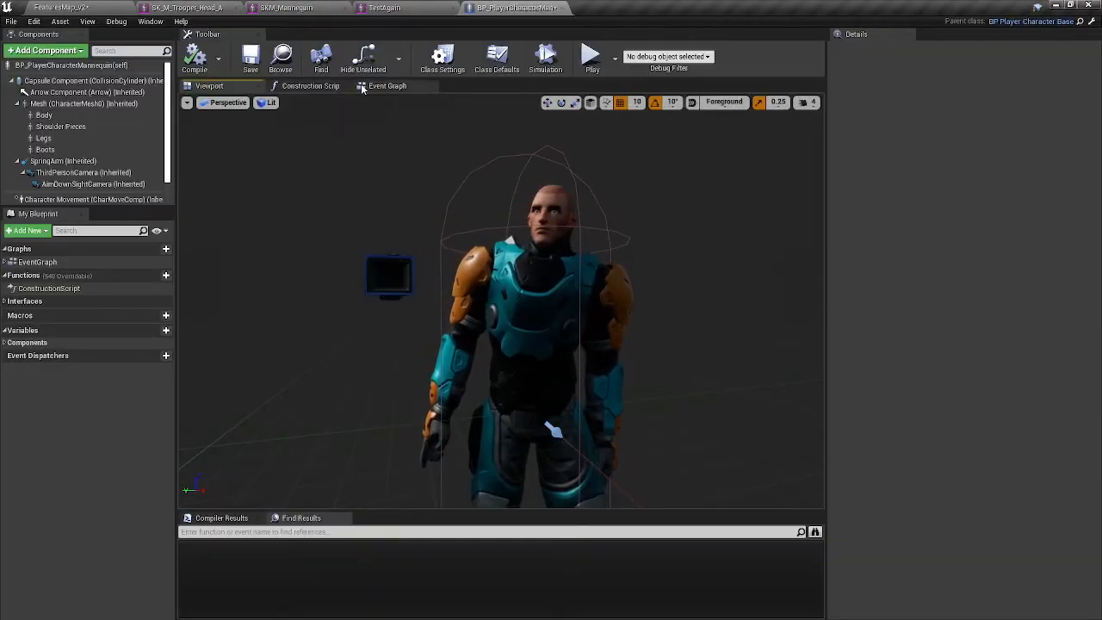
click(310, 85)
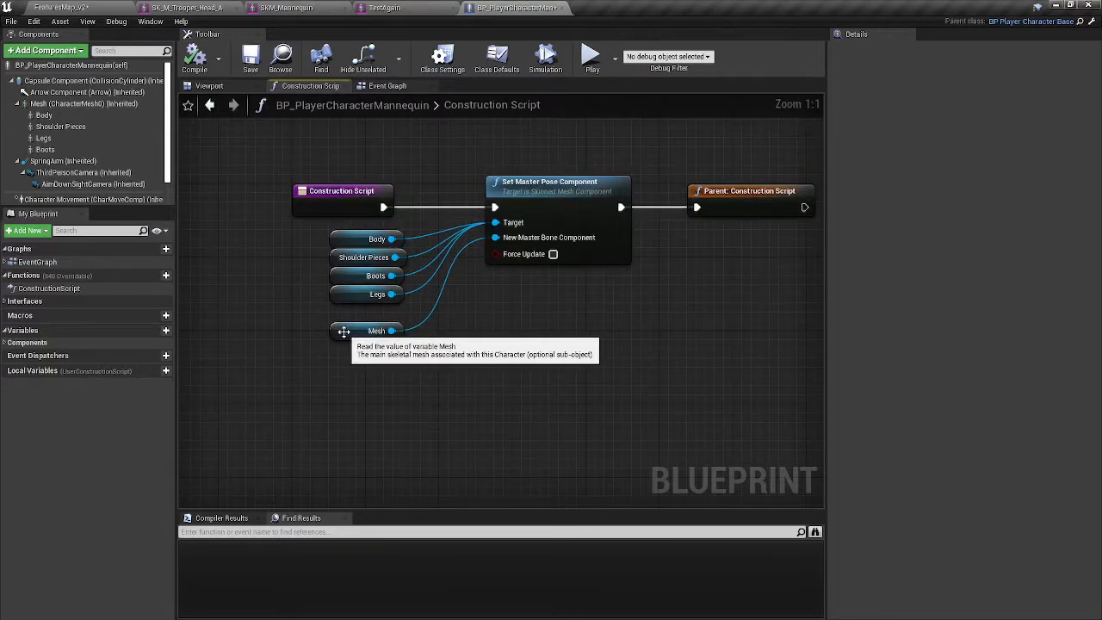
mouse_move(398, 265)
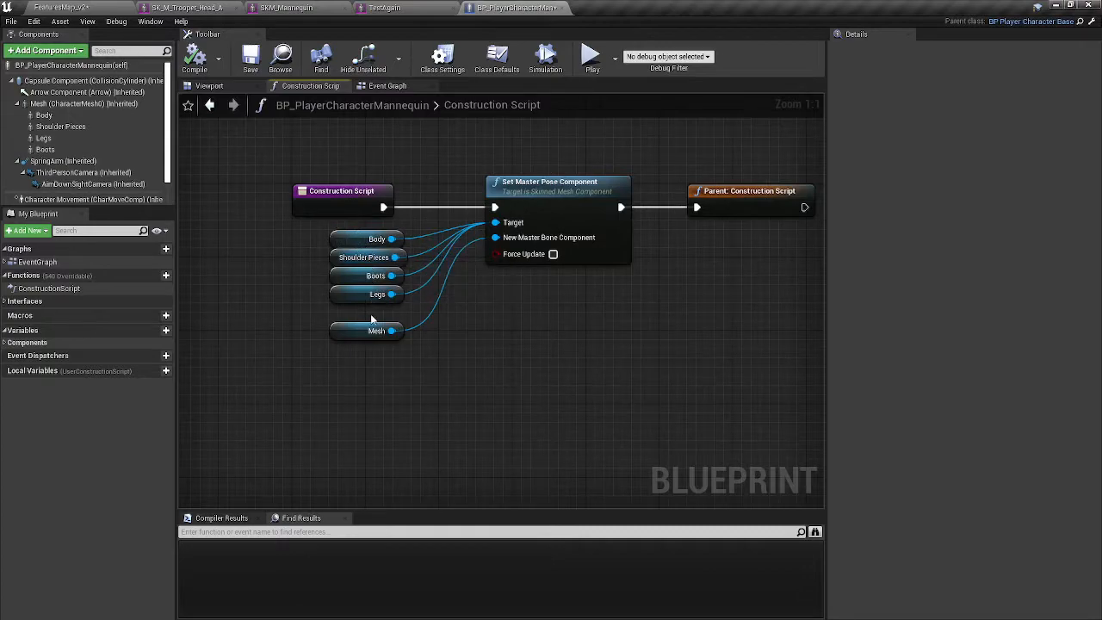
mouse_move(365, 294)
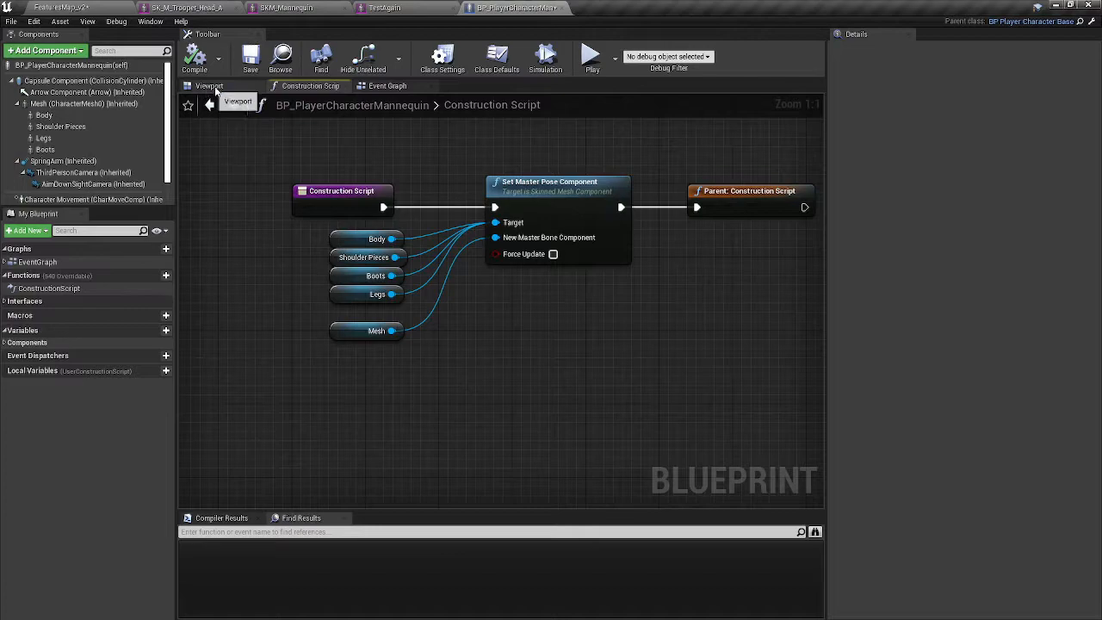
- Check the character in the blueprint Viewport, then play FeaturesMap_v2 in the editor
click(209, 86)
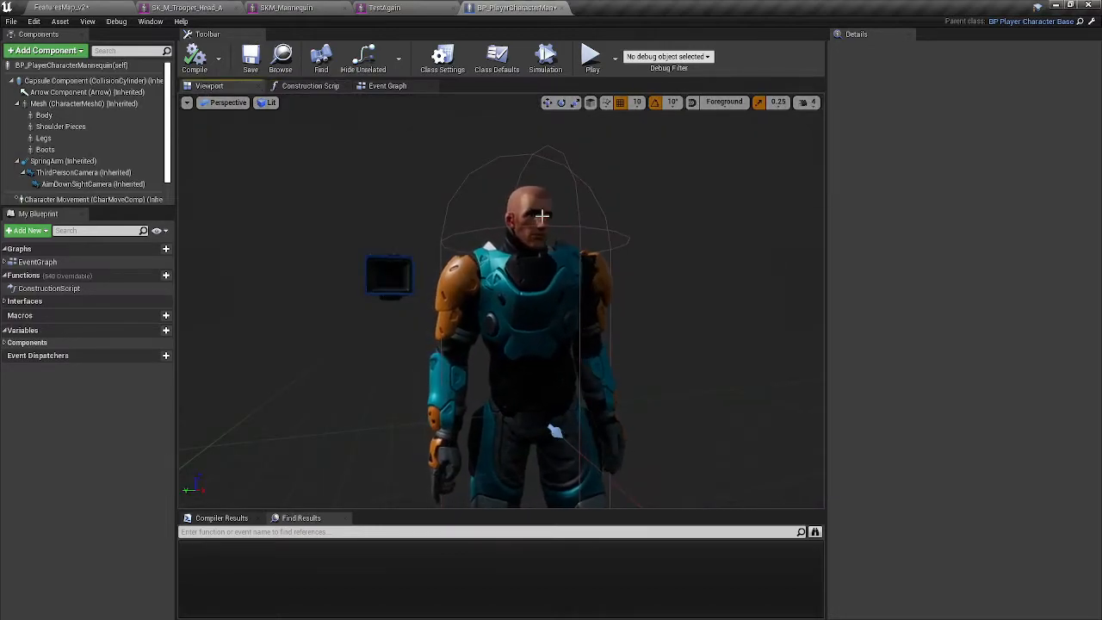
click(67, 103)
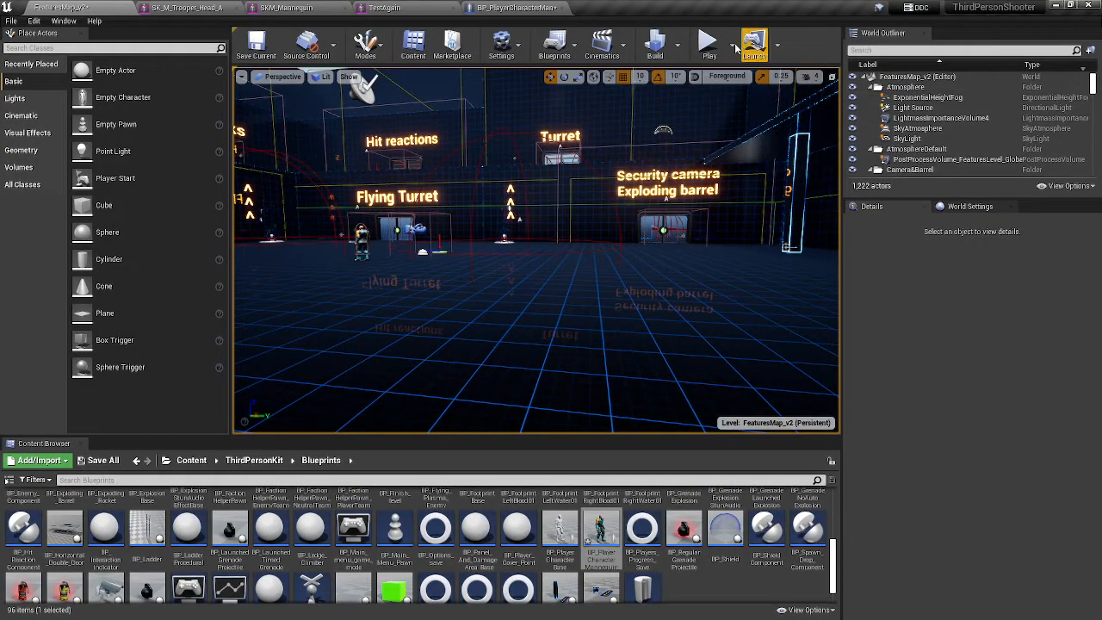
click(709, 40)
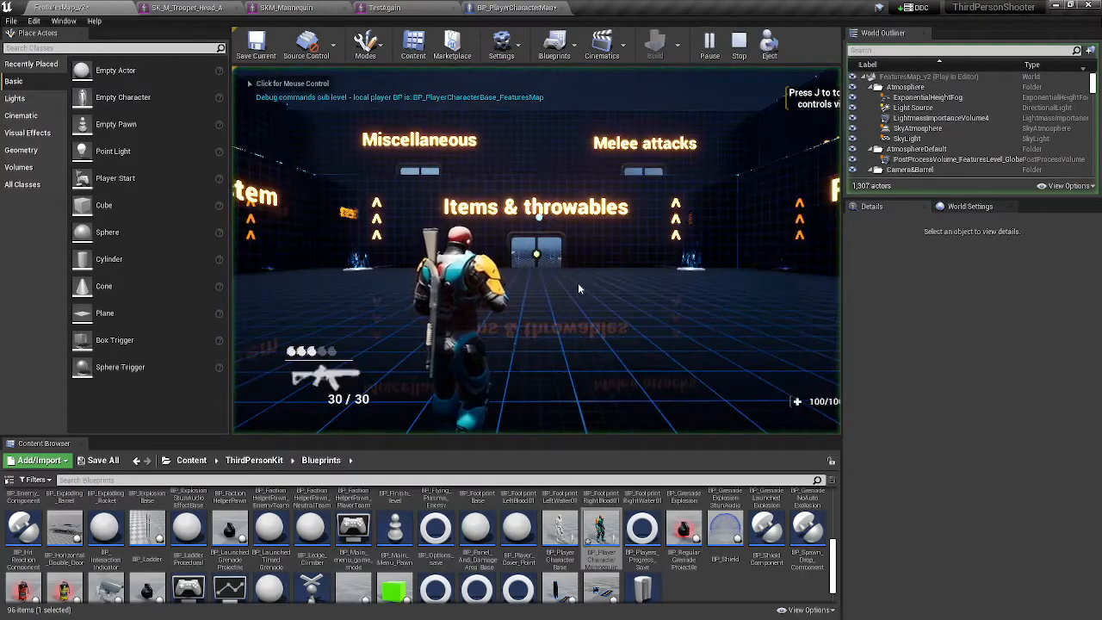